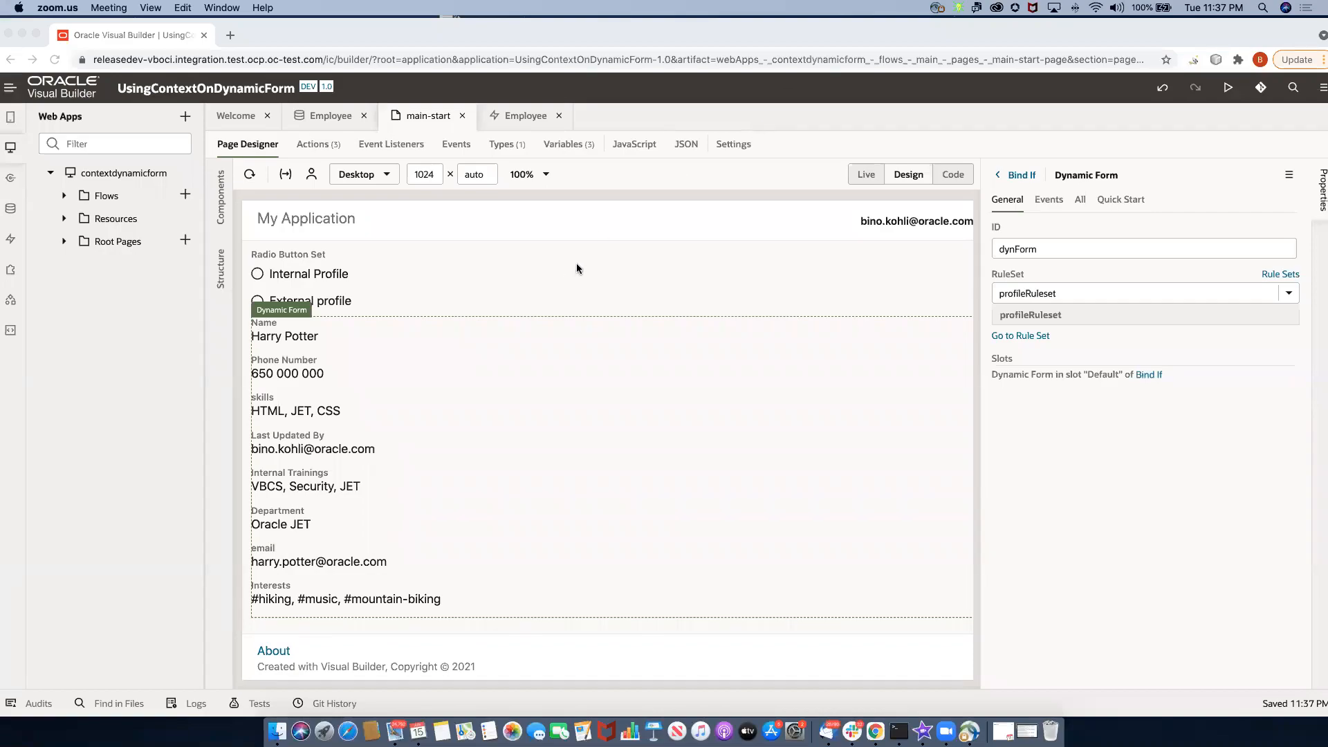
mouse_move(473, 271)
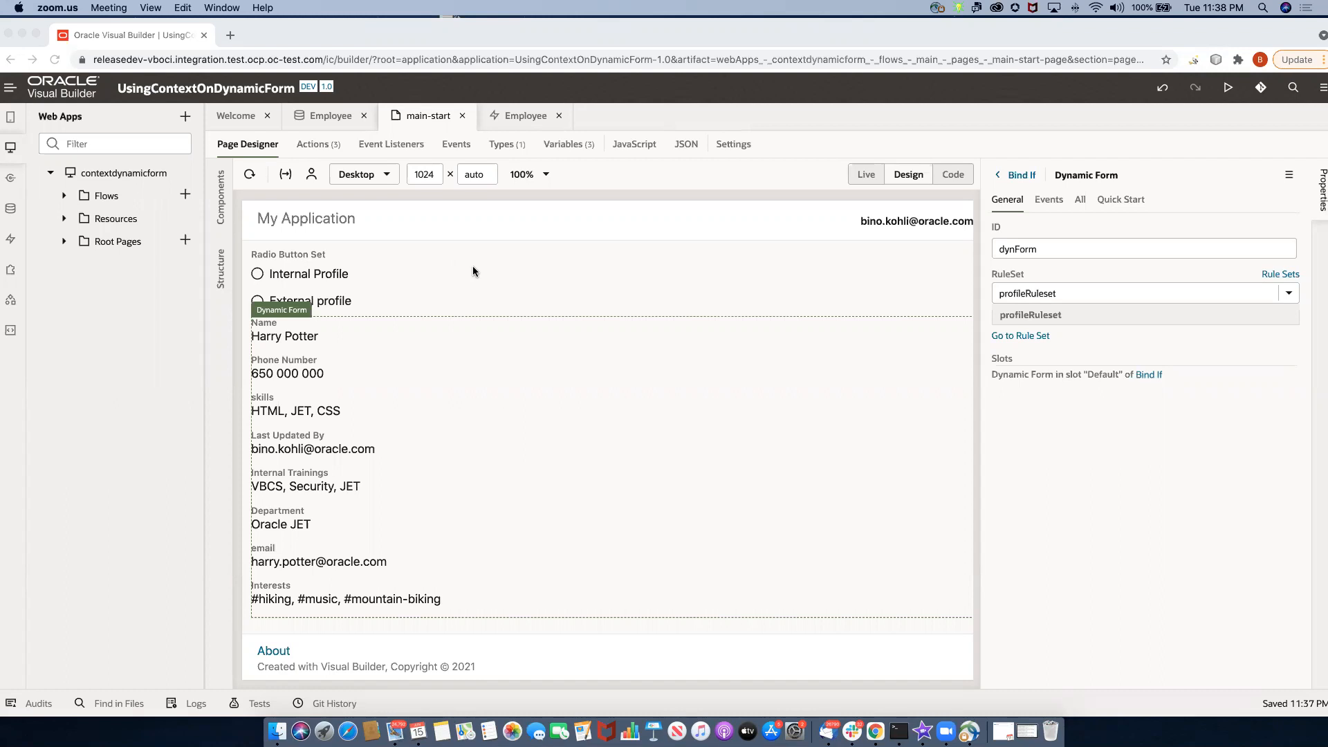
mouse_move(472, 271)
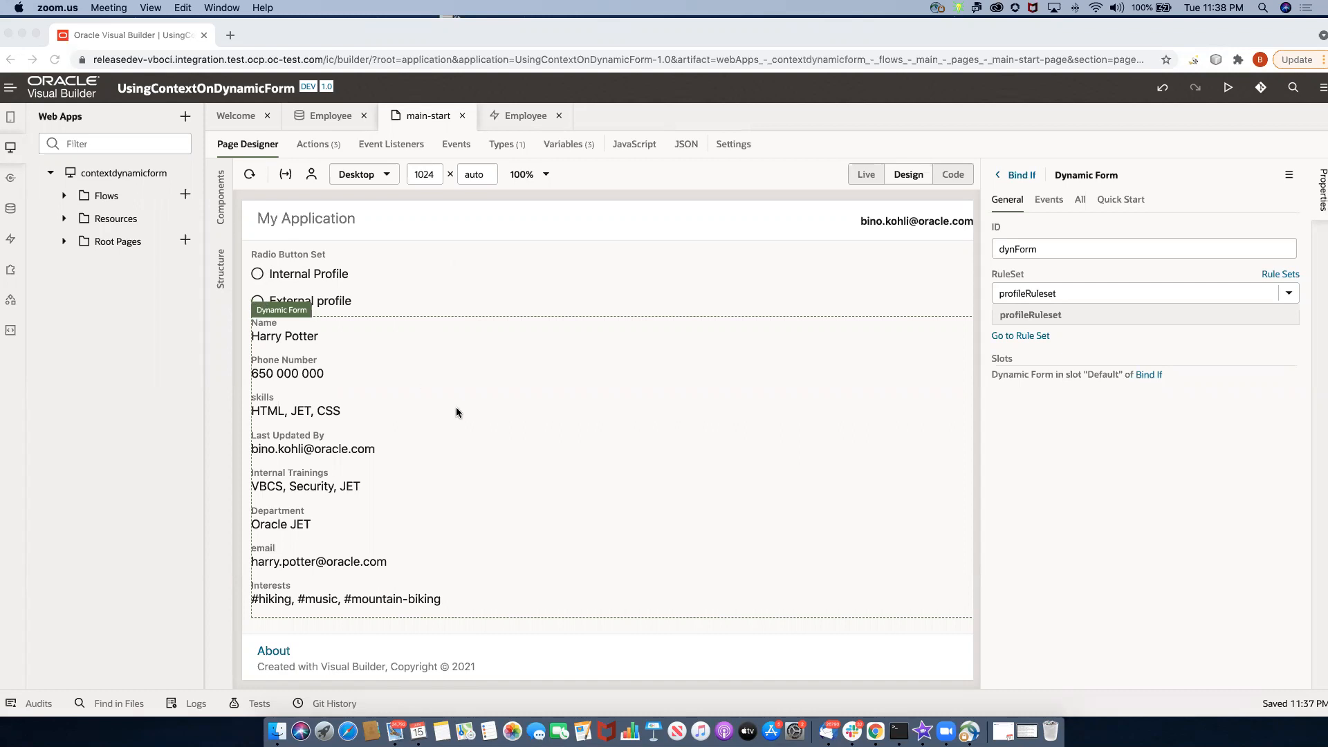
mouse_move(378, 445)
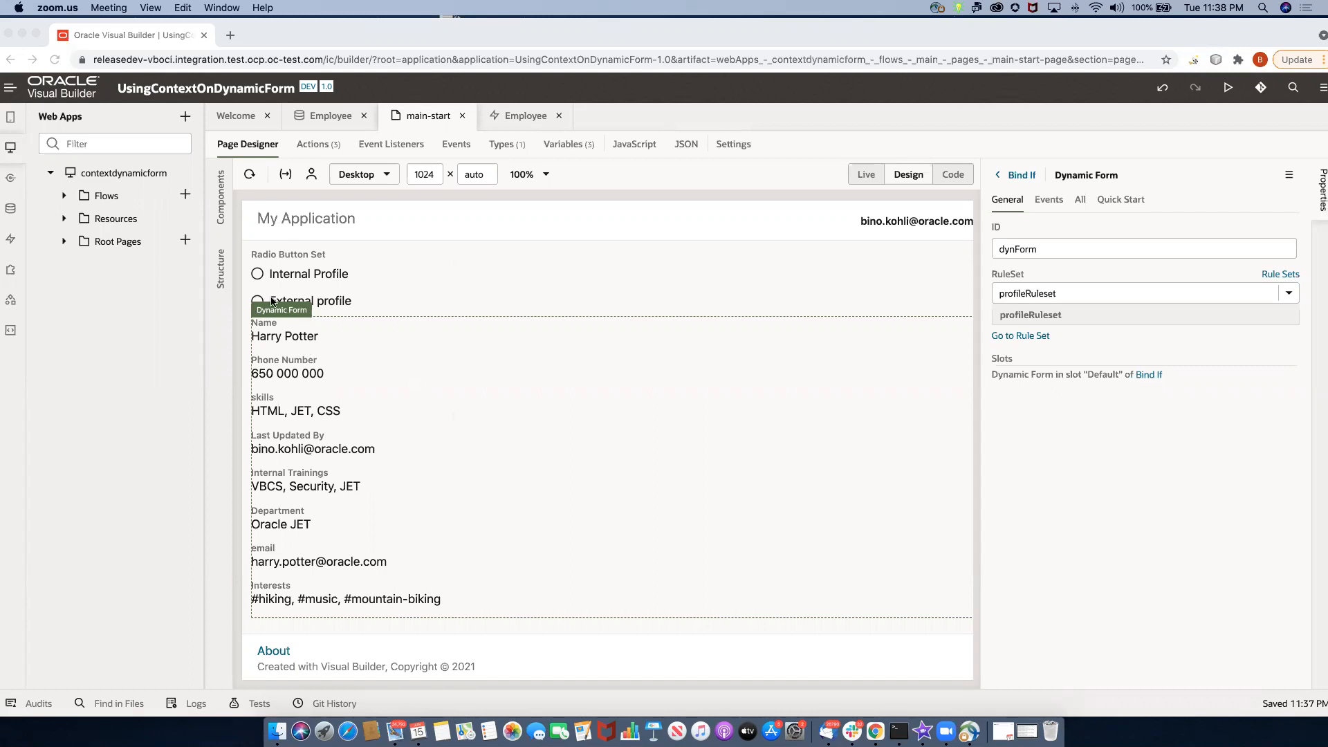
mouse_move(338, 512)
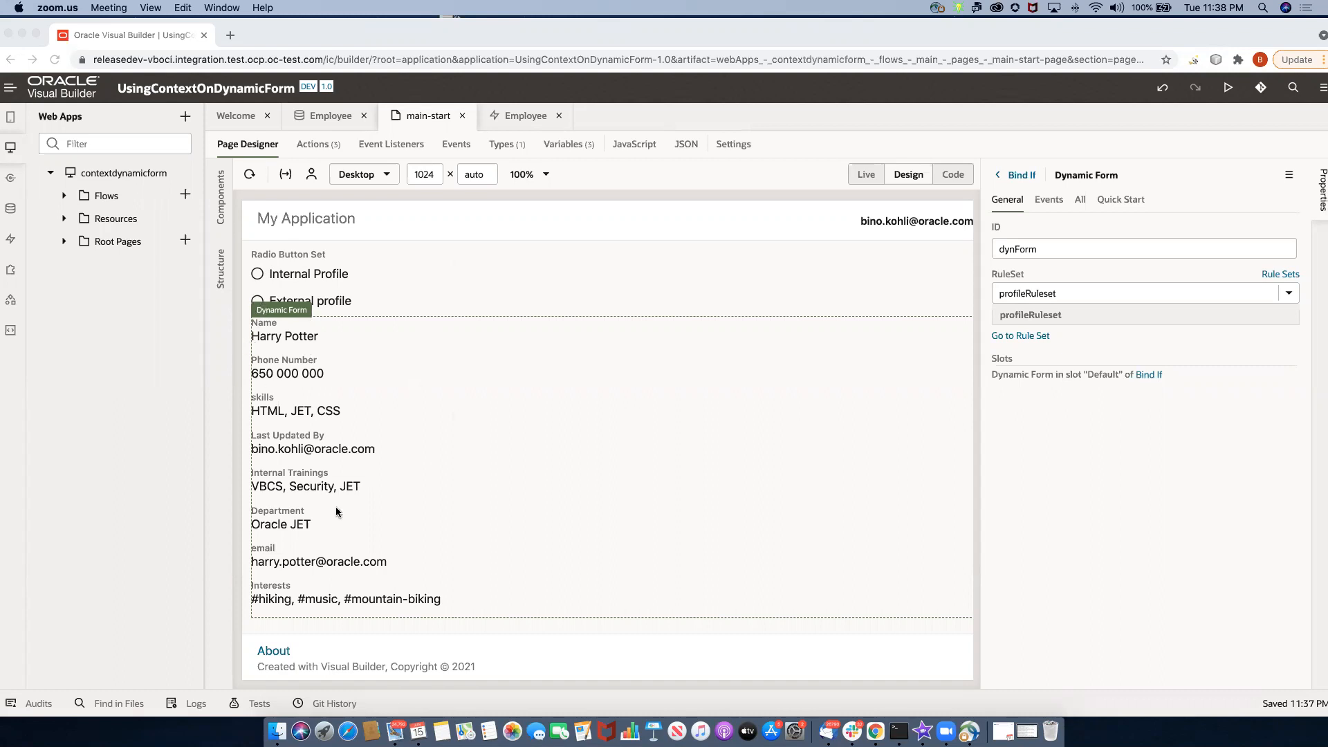
mouse_move(282, 487)
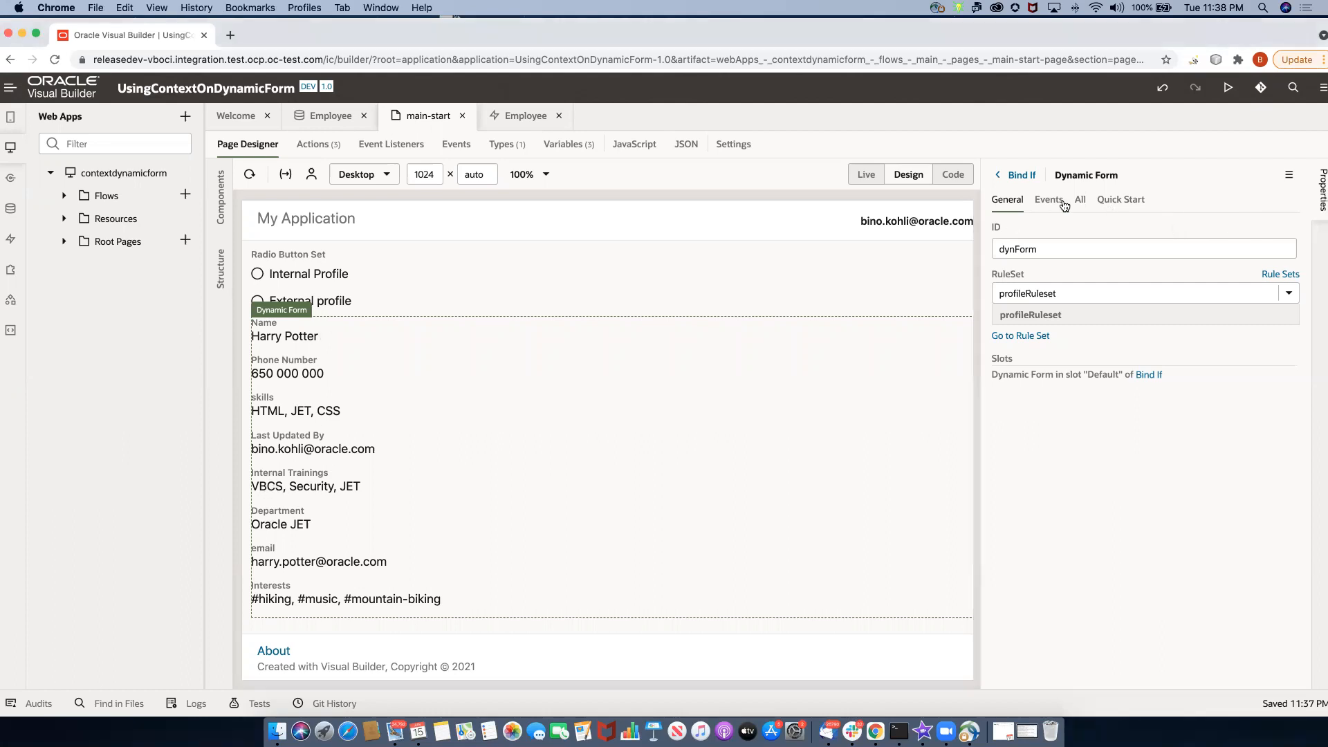
Create an Object page variable profileType from the context property's variable picker and bind it.
left_click(1080, 199)
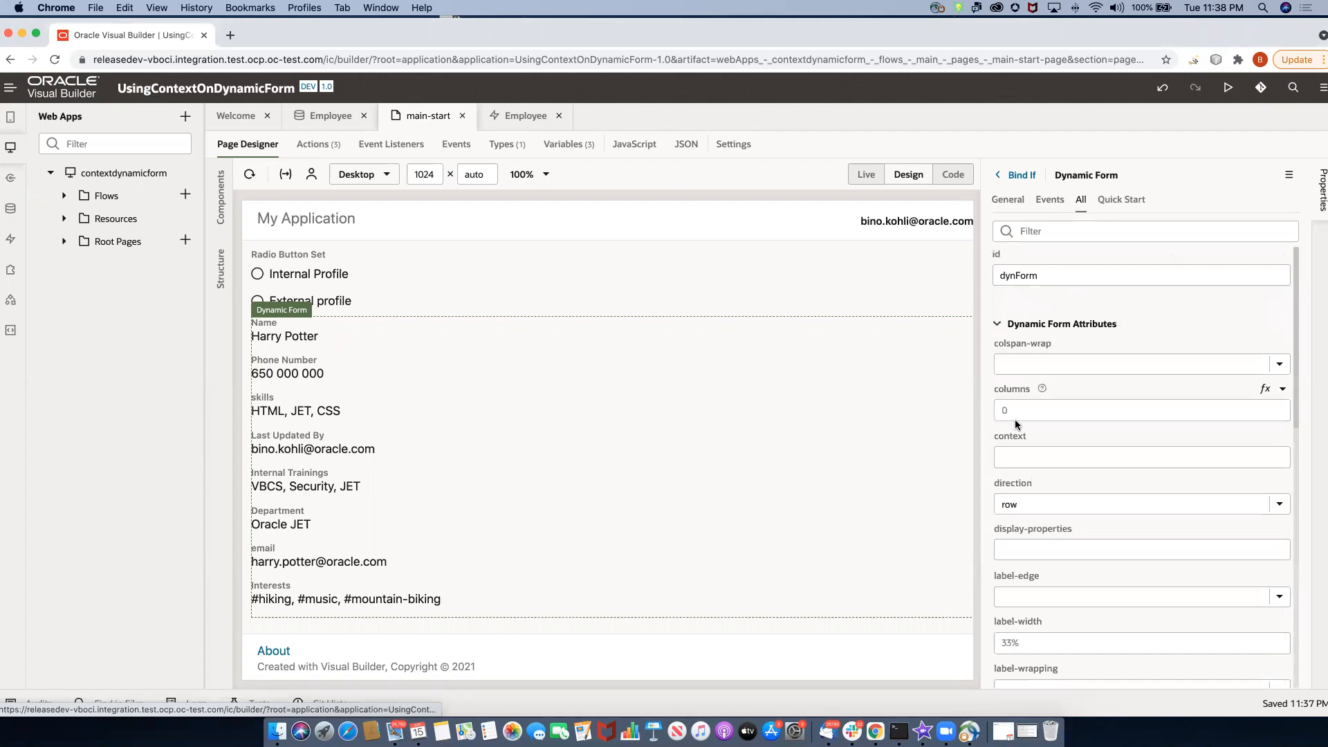
left_click(1141, 458)
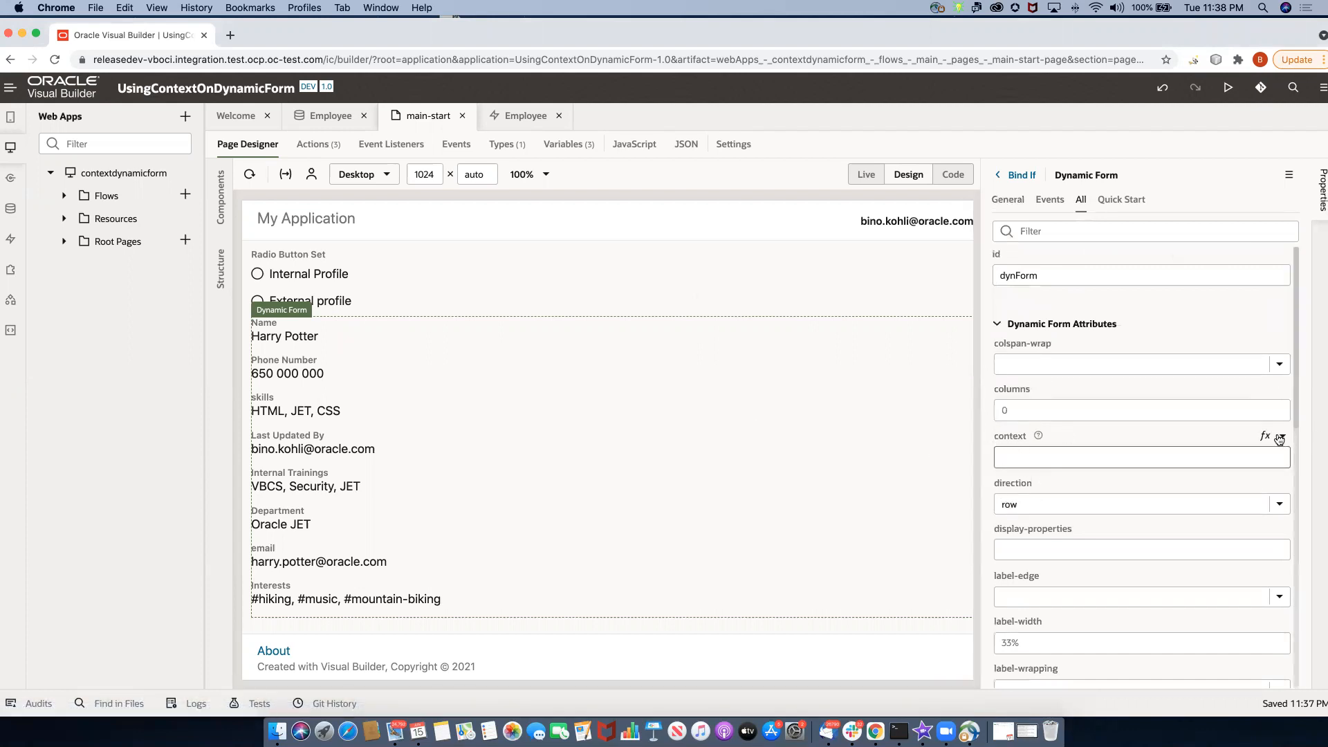
left_click(1277, 437)
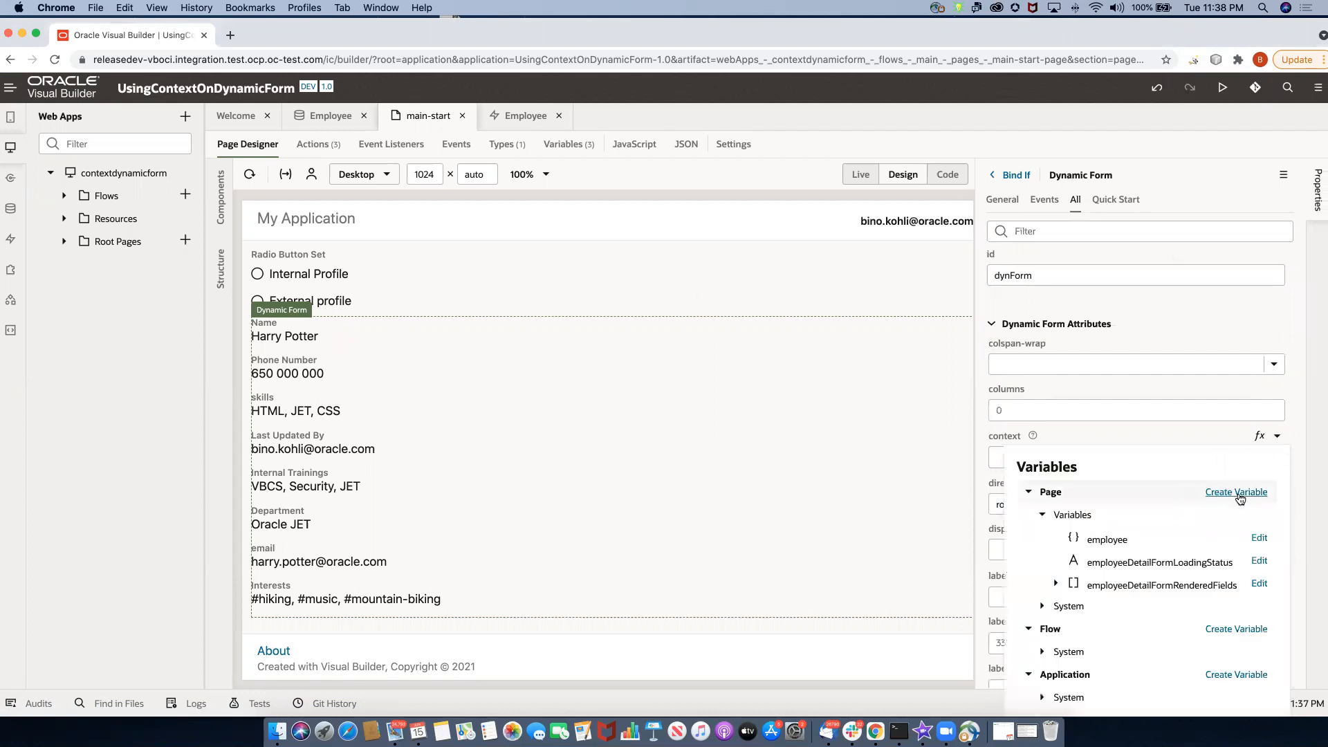
left_click(1235, 492)
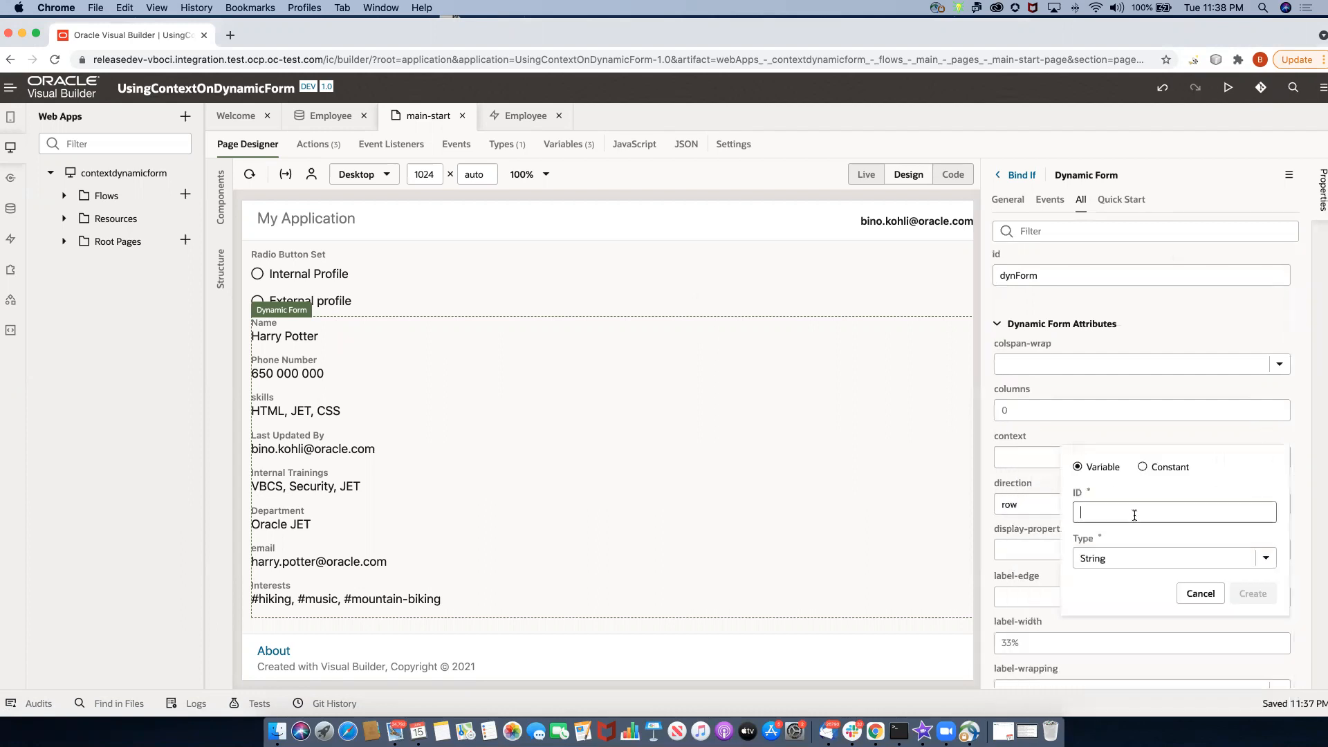
type("profileType")
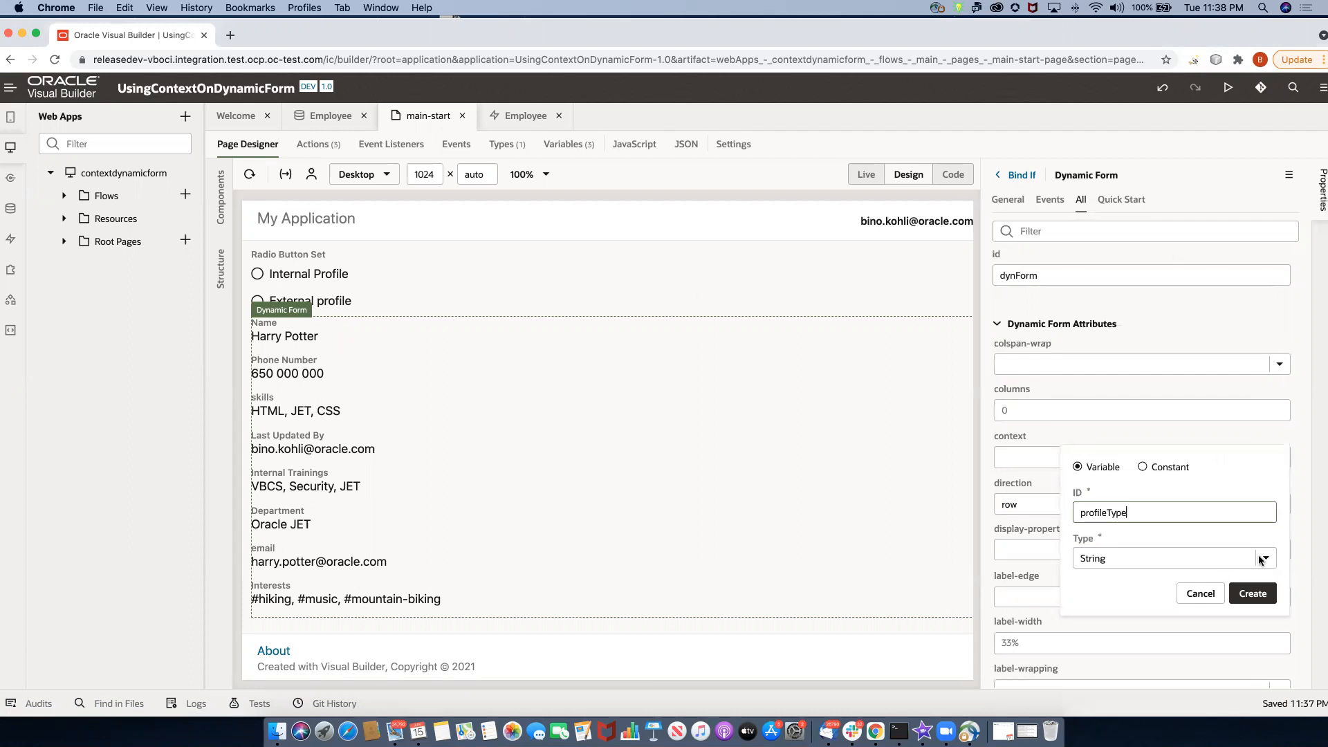
left_click(1267, 558)
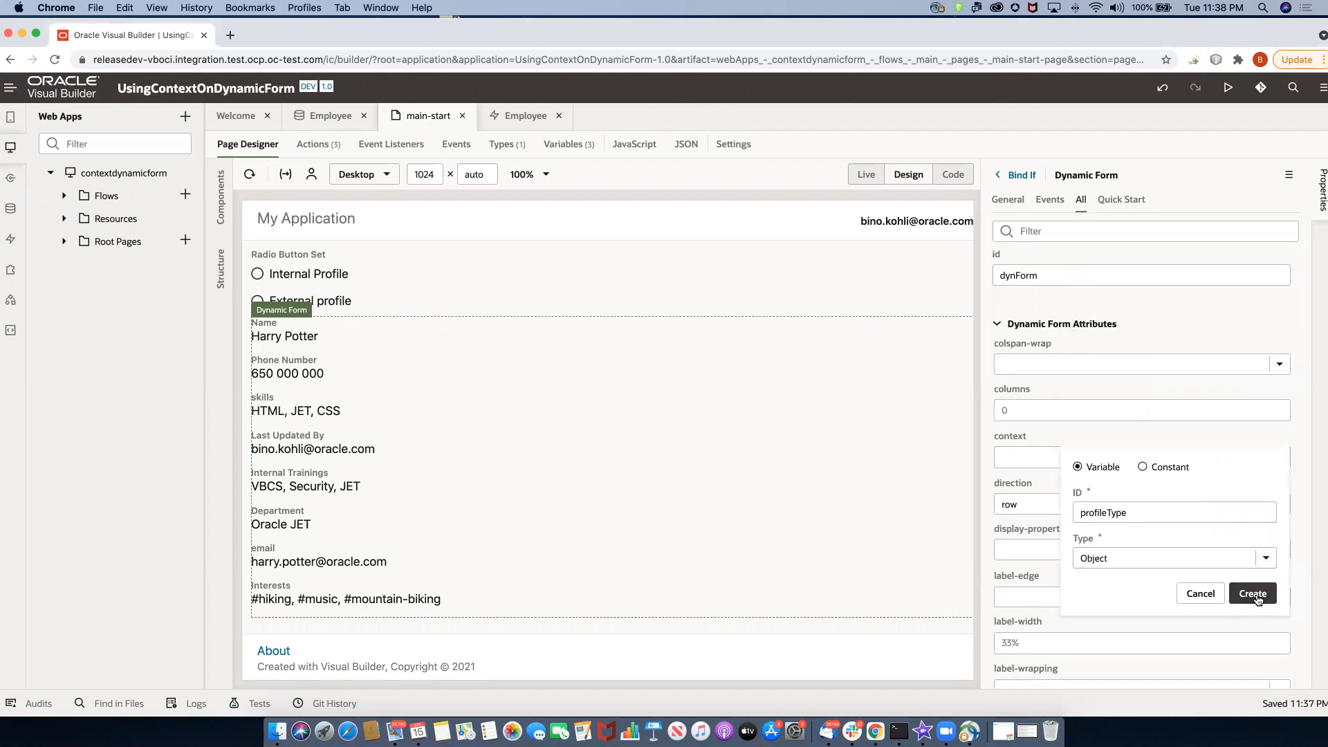
left_click(1252, 593)
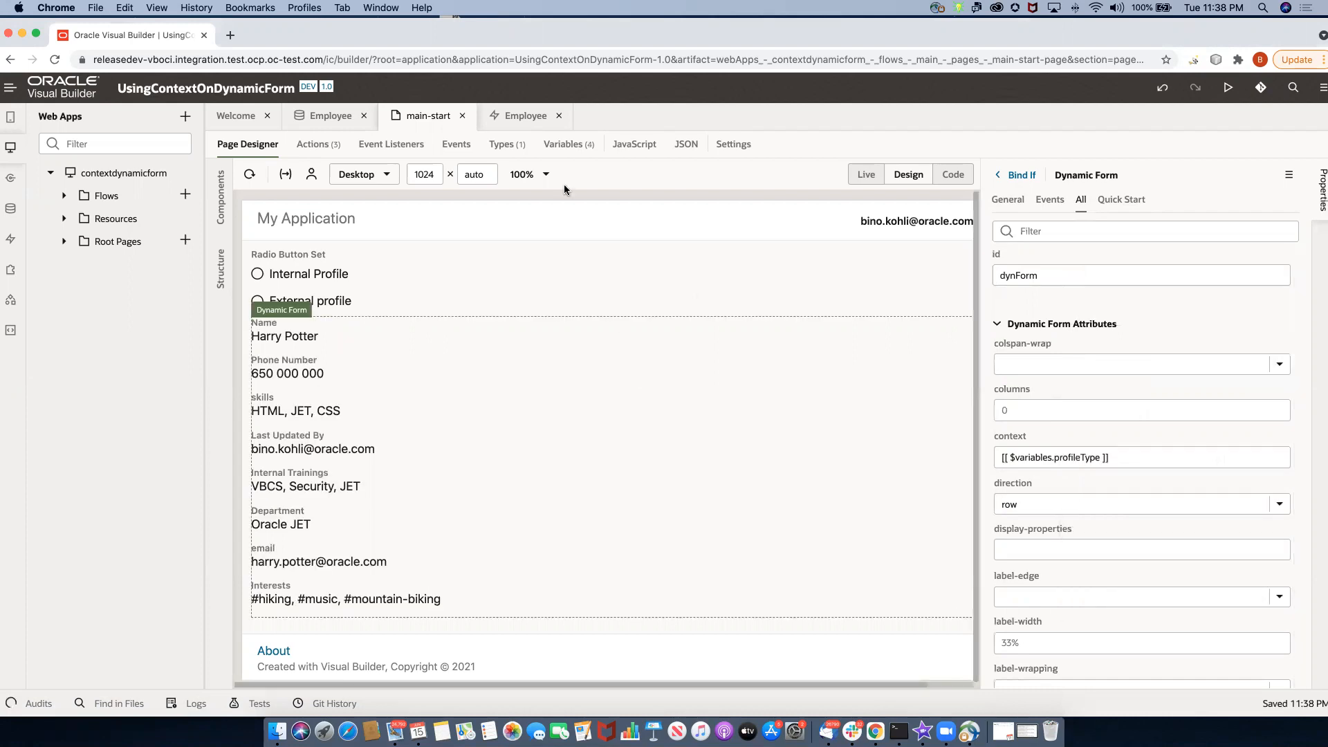
Add a String field named profile to profileType in the page's Variables.
left_click(563, 144)
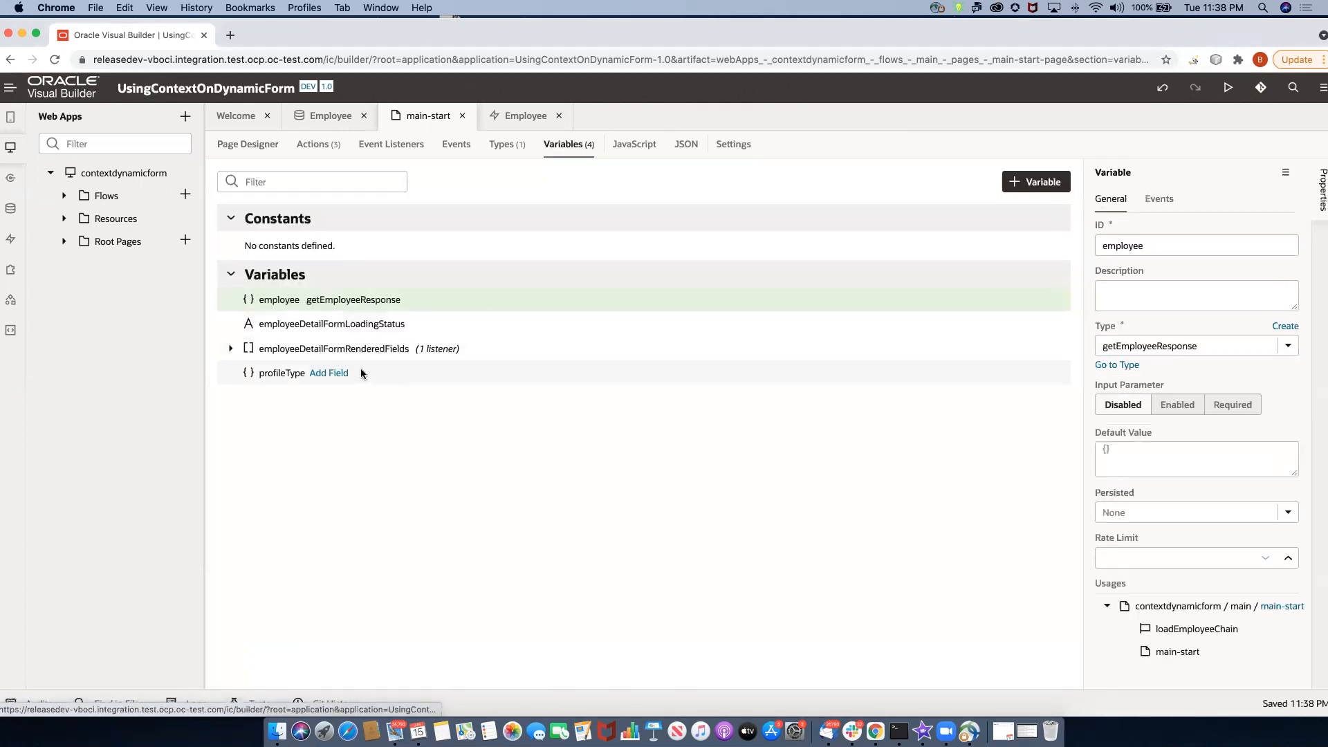
left_click(329, 373)
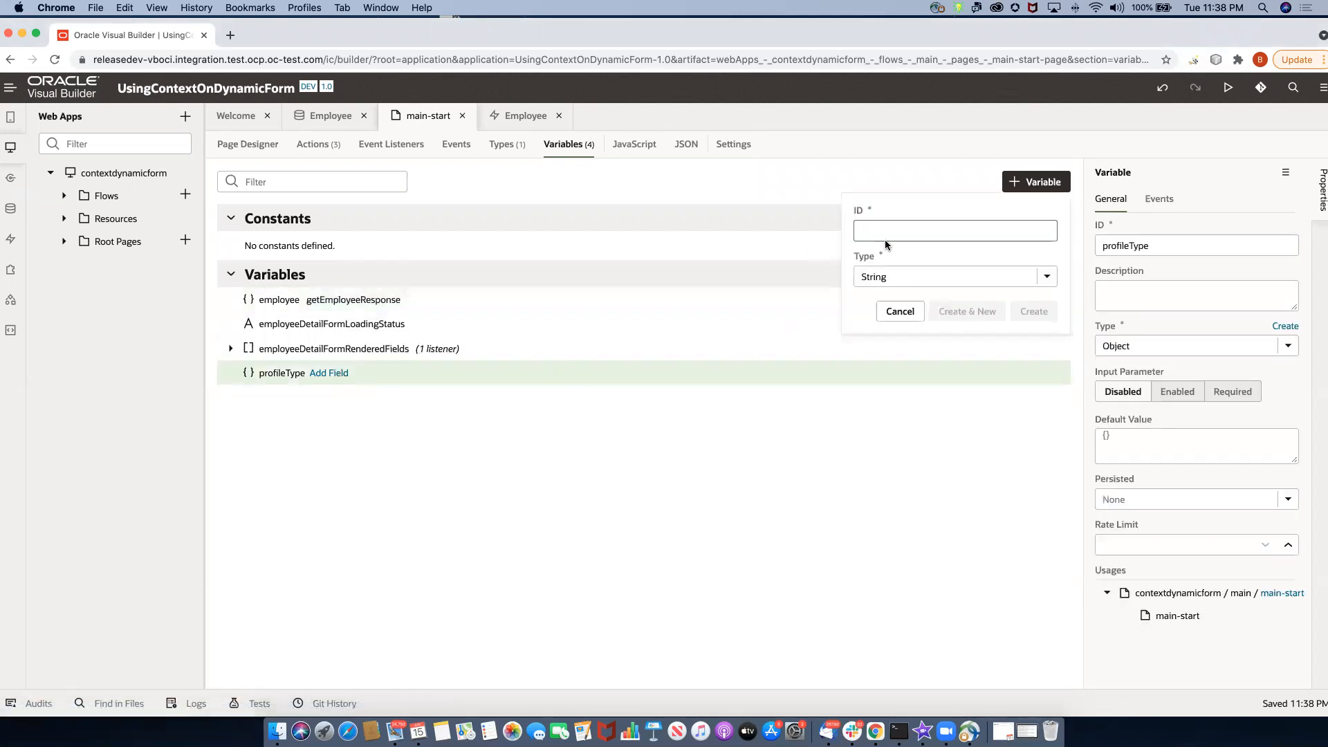
type("profile")
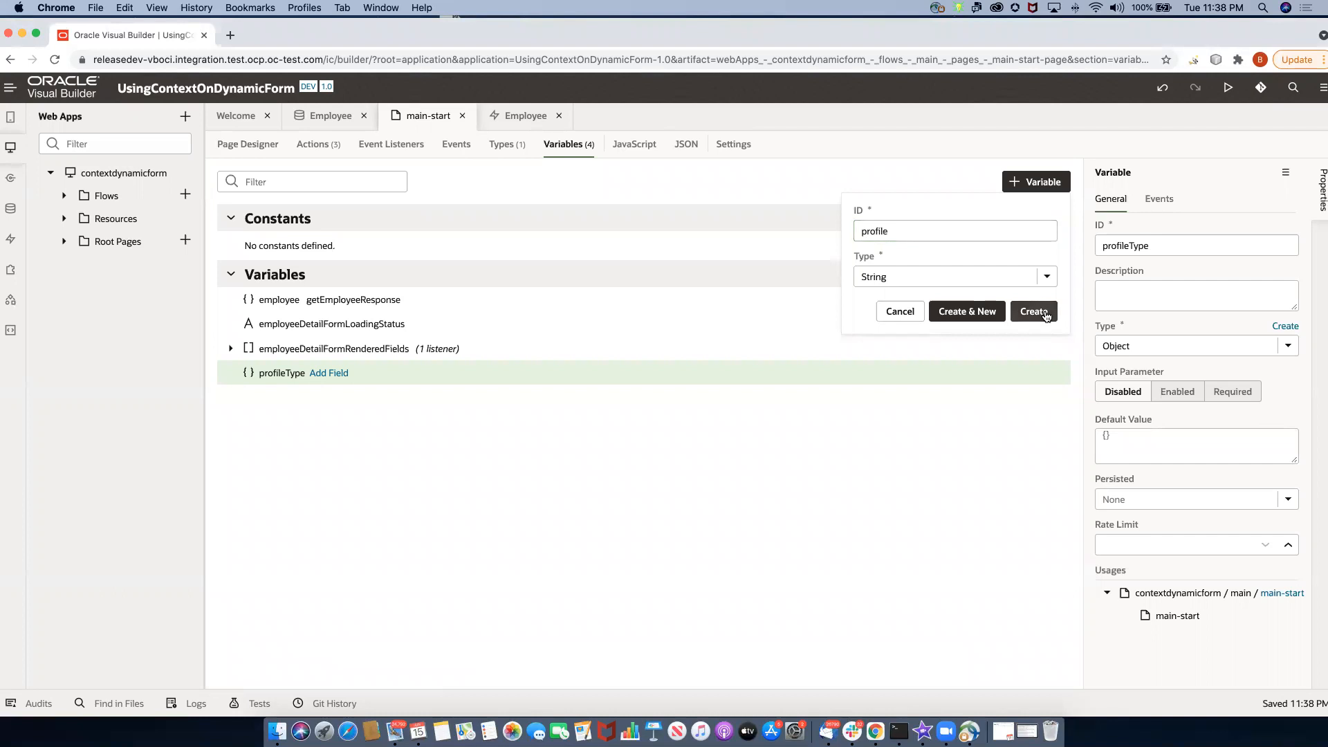
left_click(1033, 311)
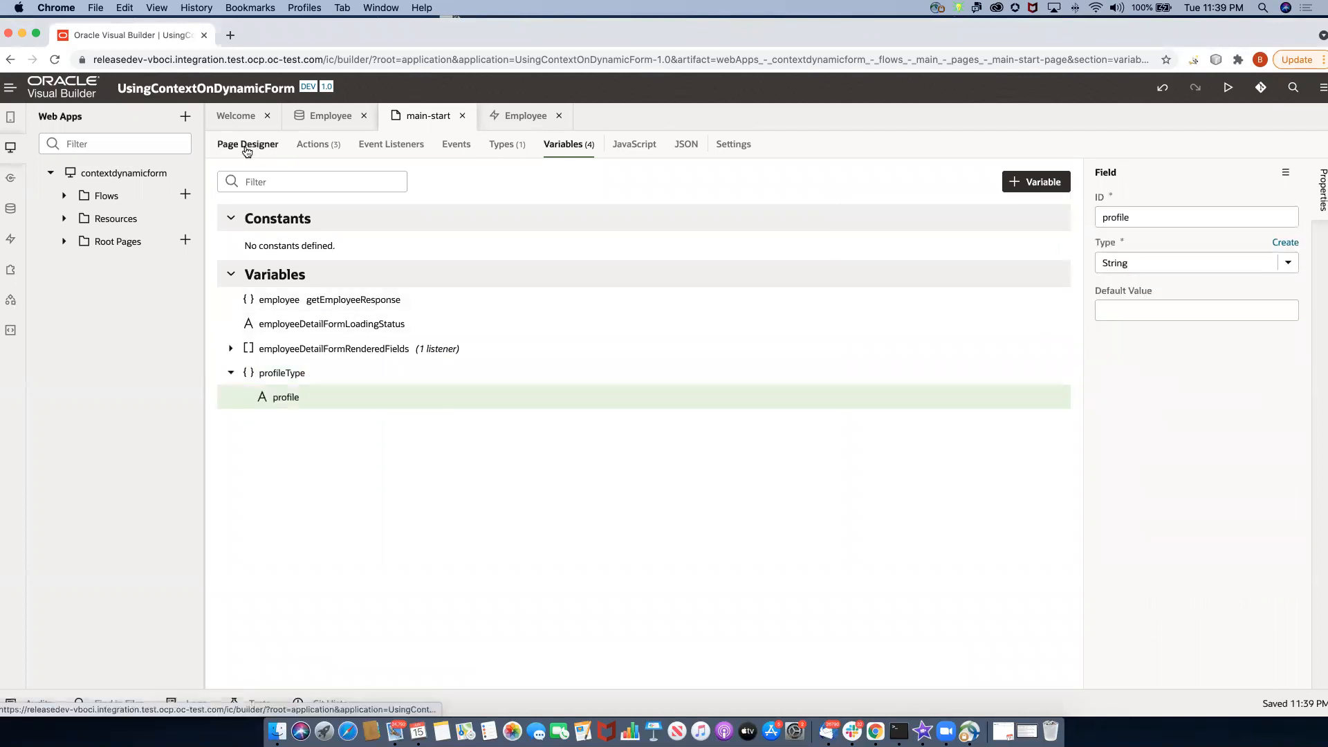
From the Dynamic Form's General properties, go to its profileRuleset display logic.
left_click(247, 144)
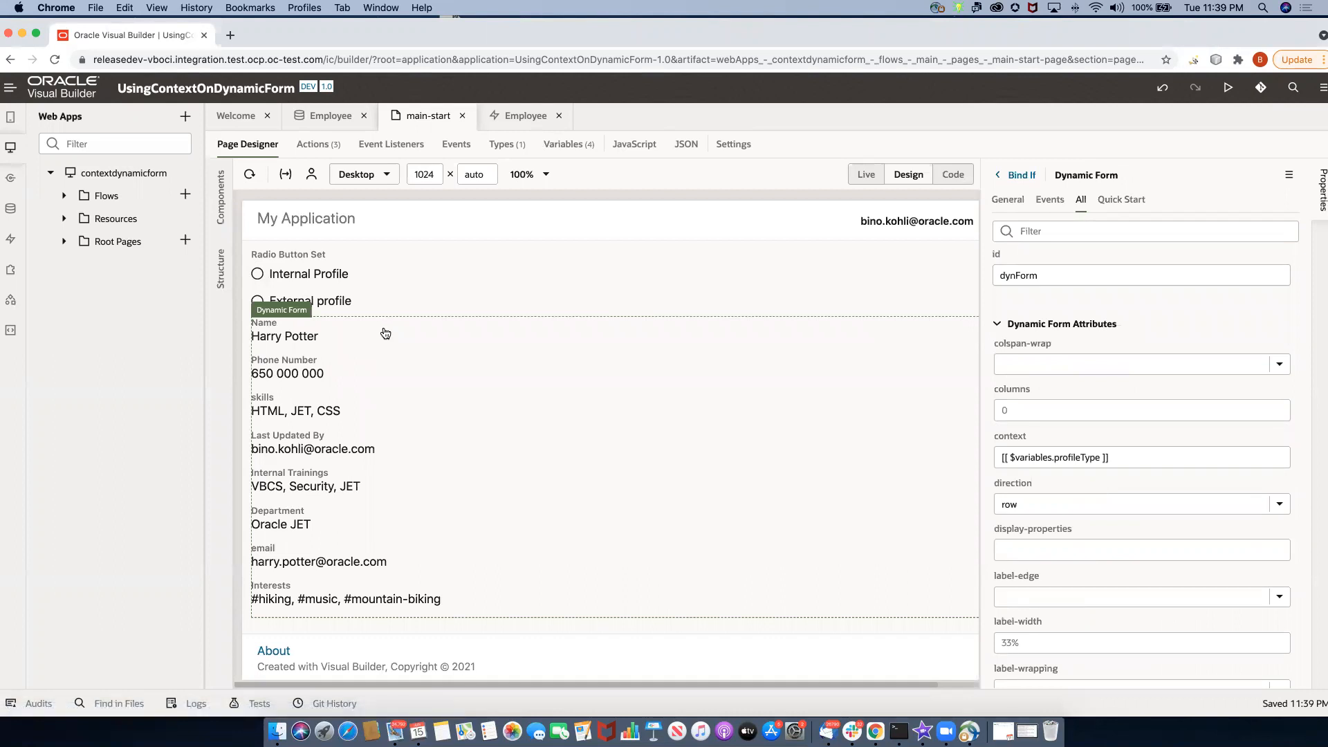
mouse_move(496, 332)
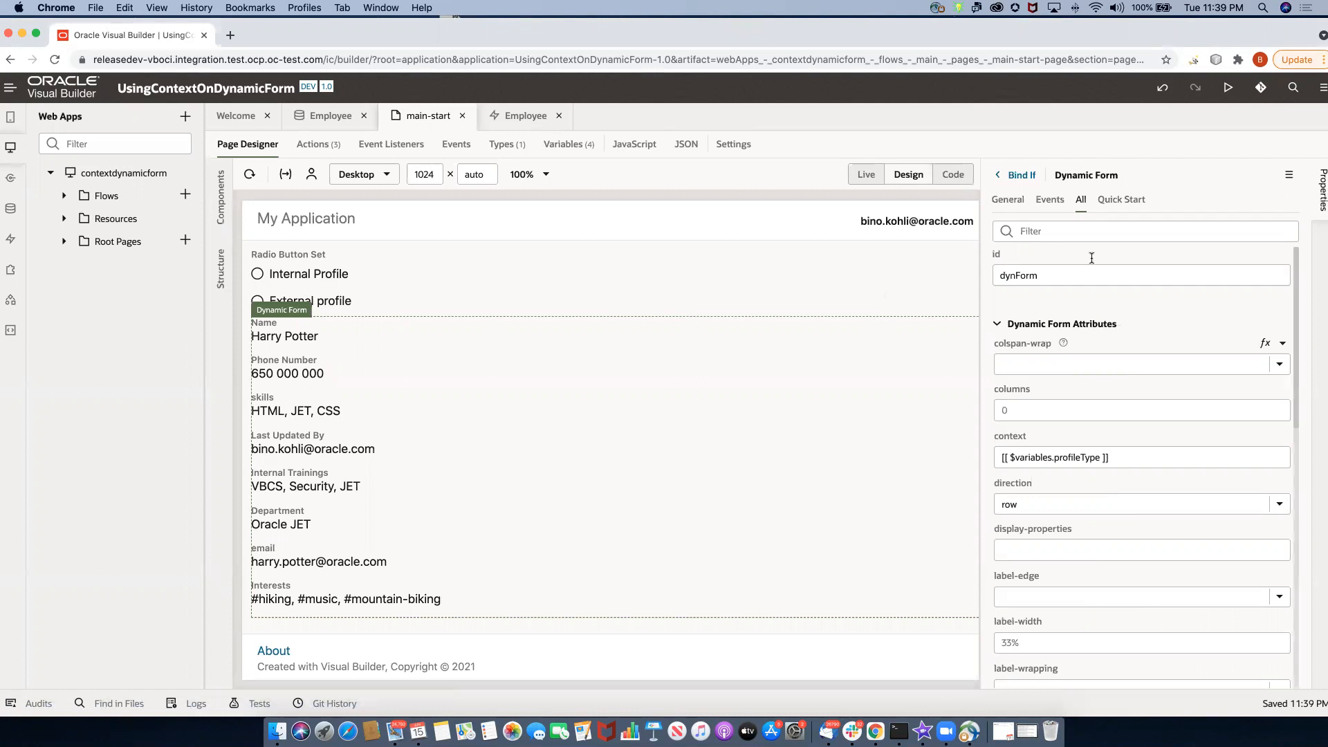
left_click(1008, 199)
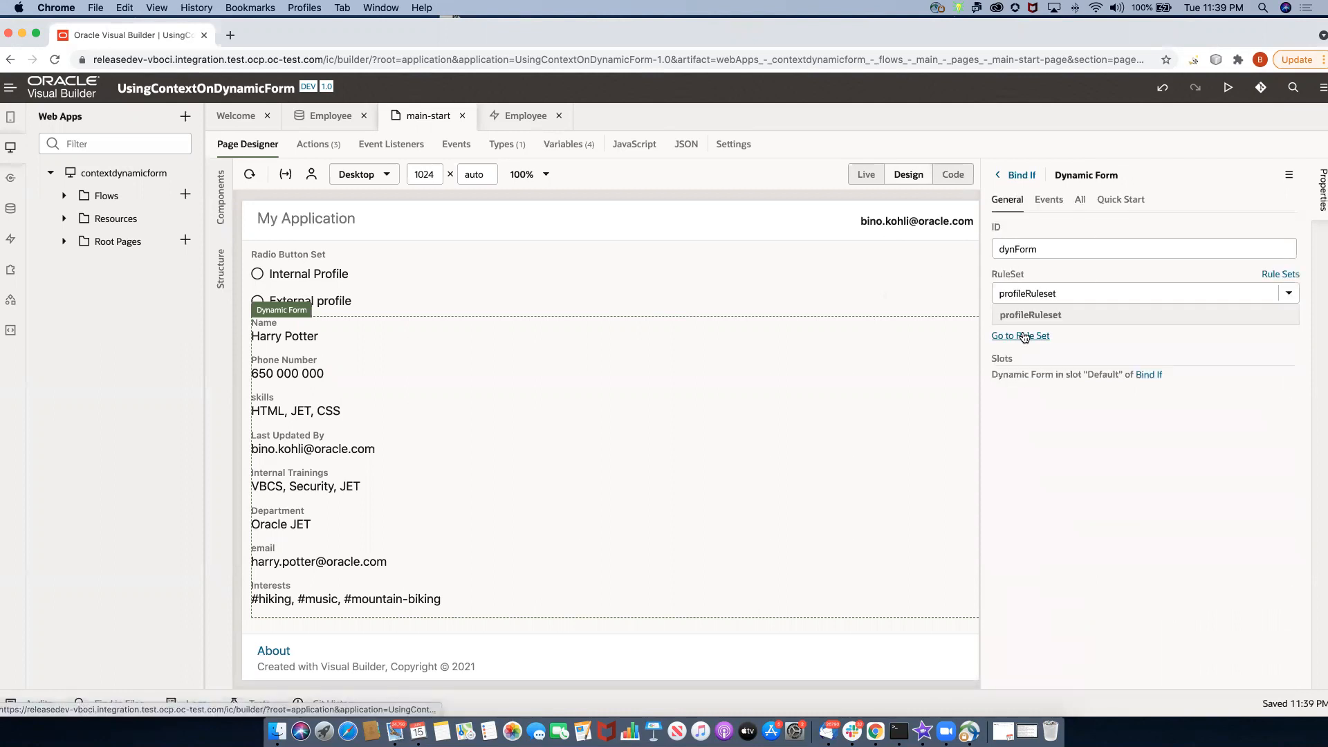
left_click(1020, 336)
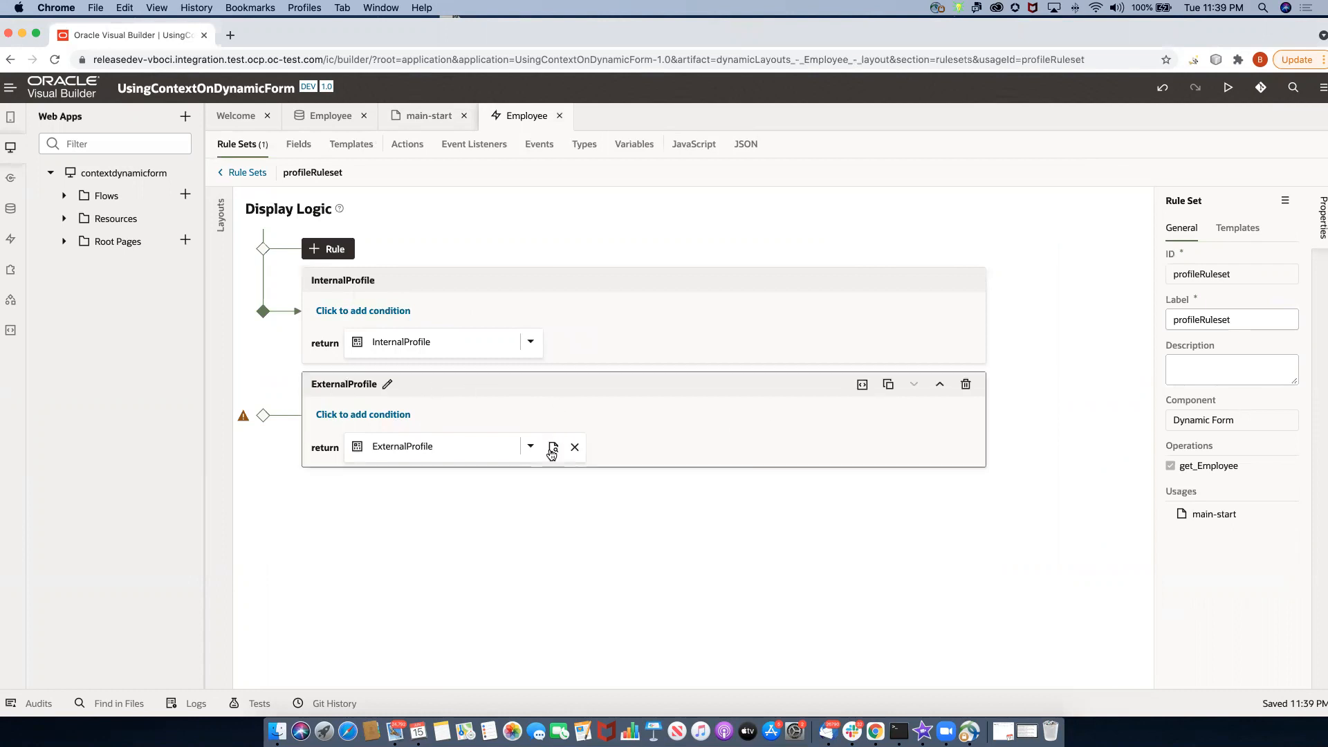
left_click(553, 447)
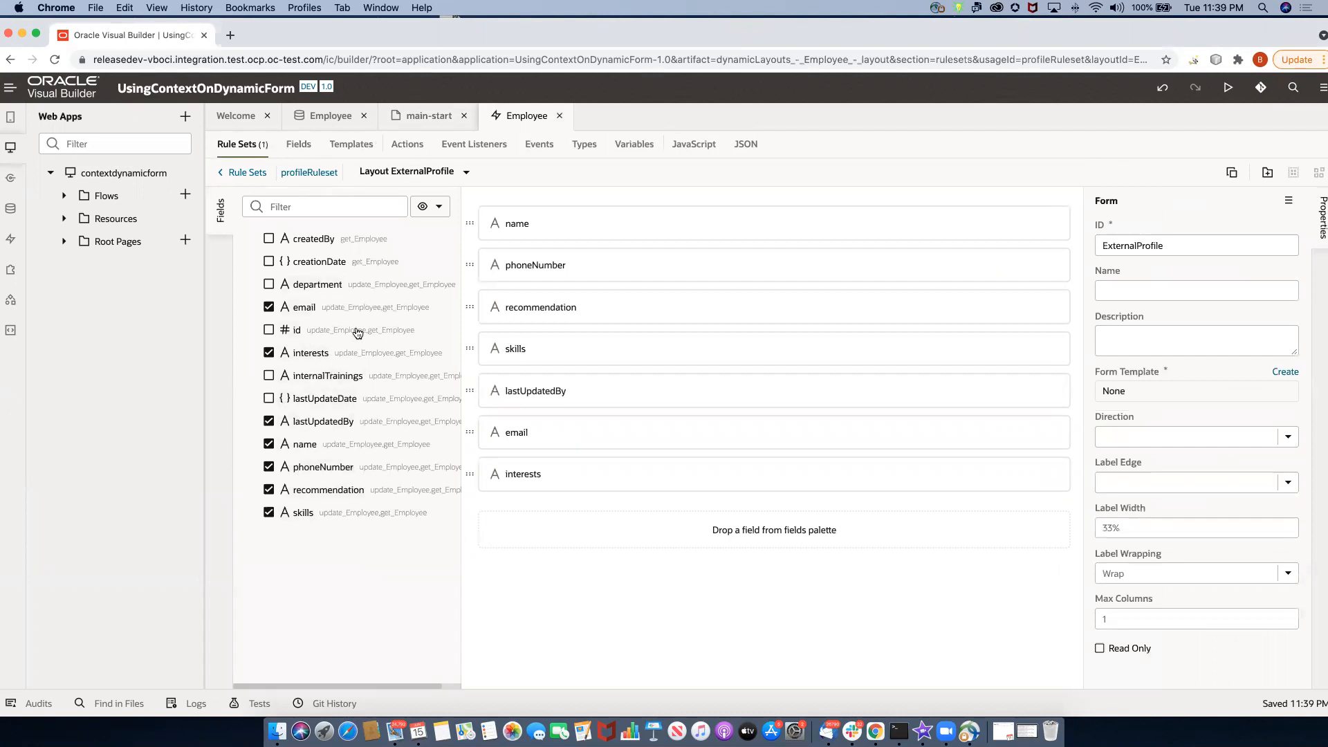
left_click(246, 172)
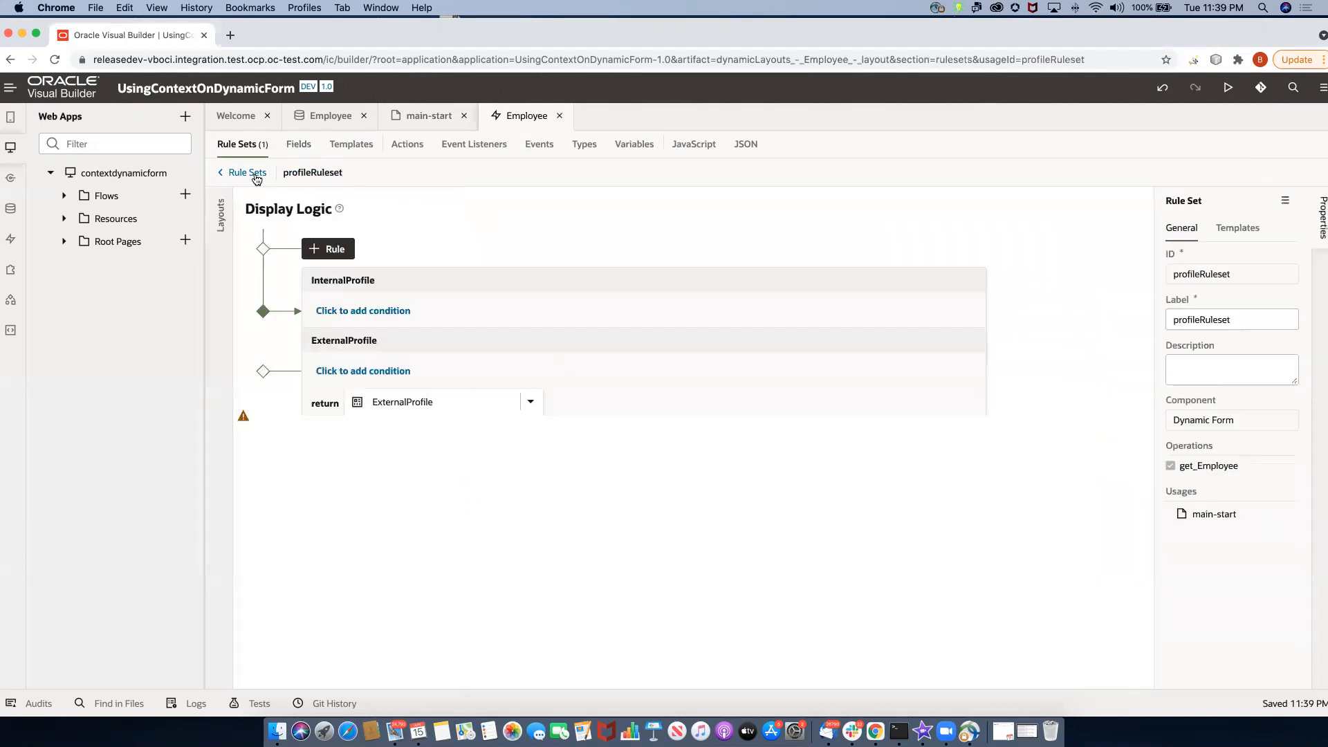
Give InternalProfile the condition $componentContext.profile === 'internal'.
left_click(362, 310)
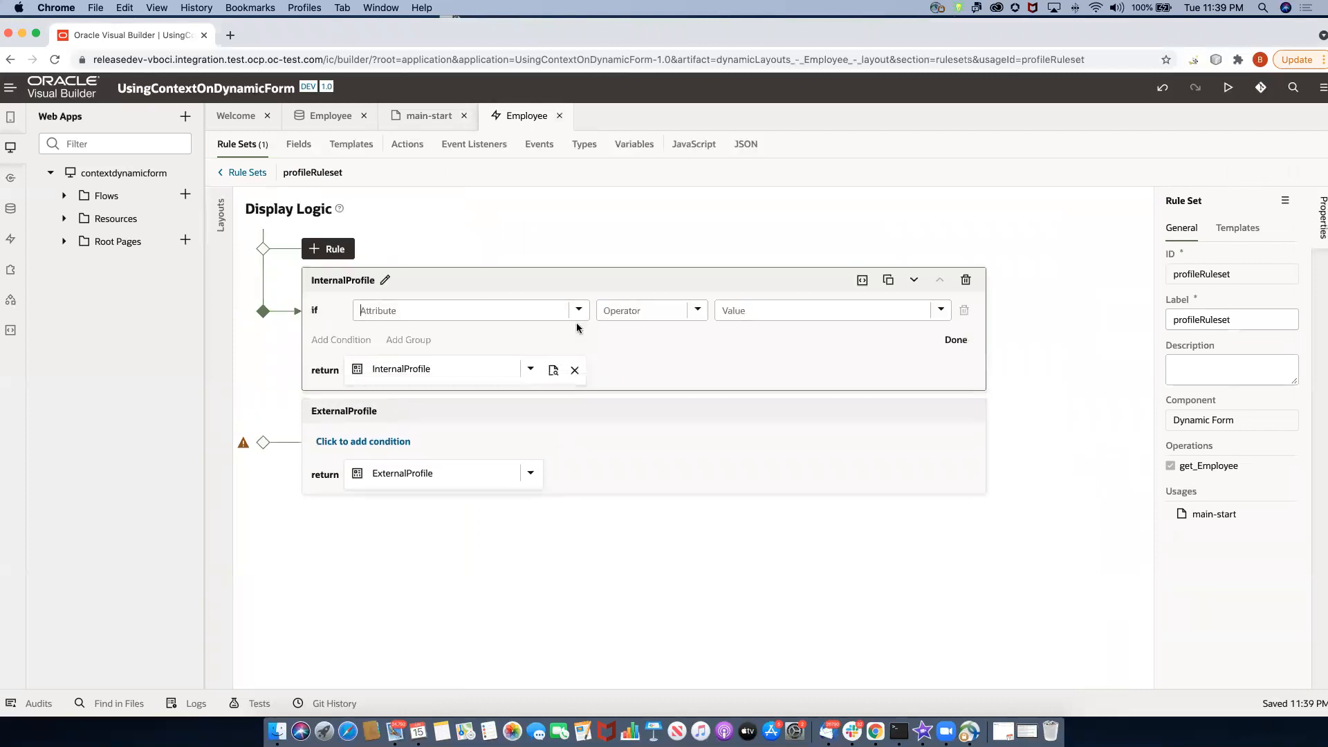
type("$componentContext.")
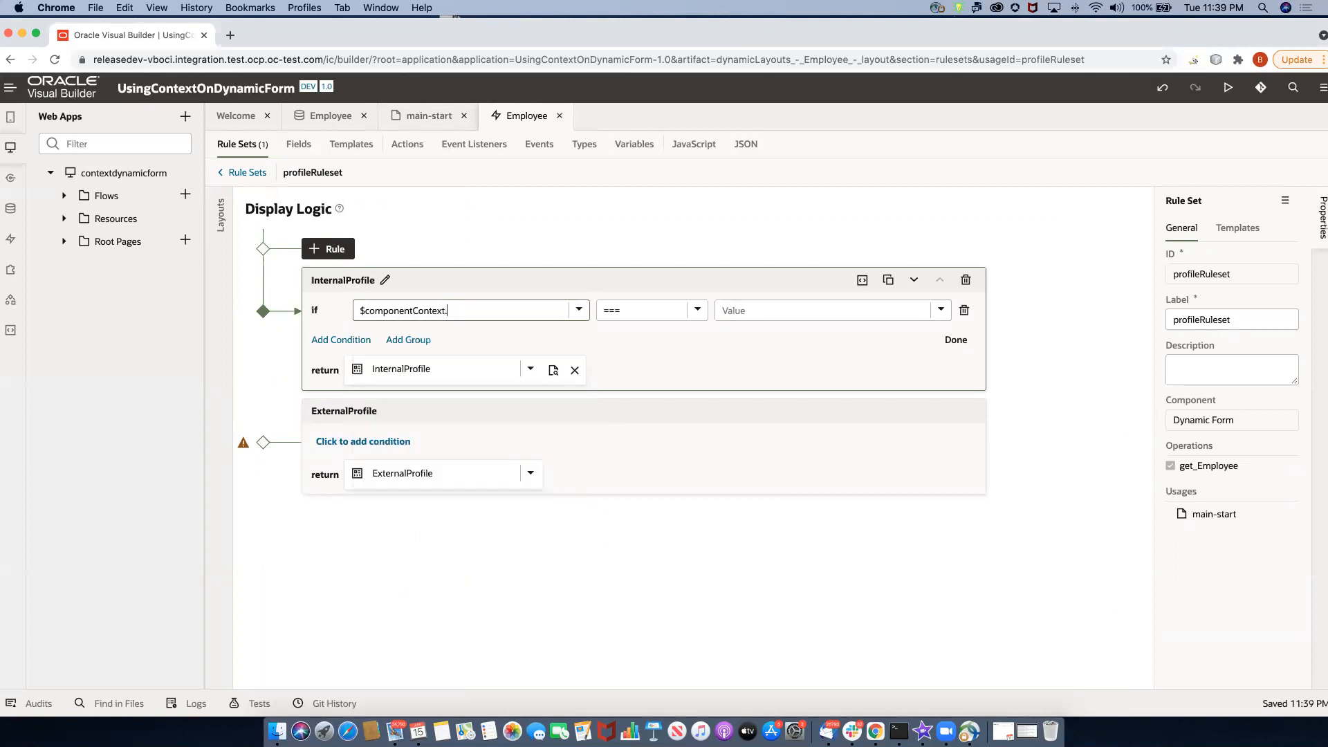
type("profile")
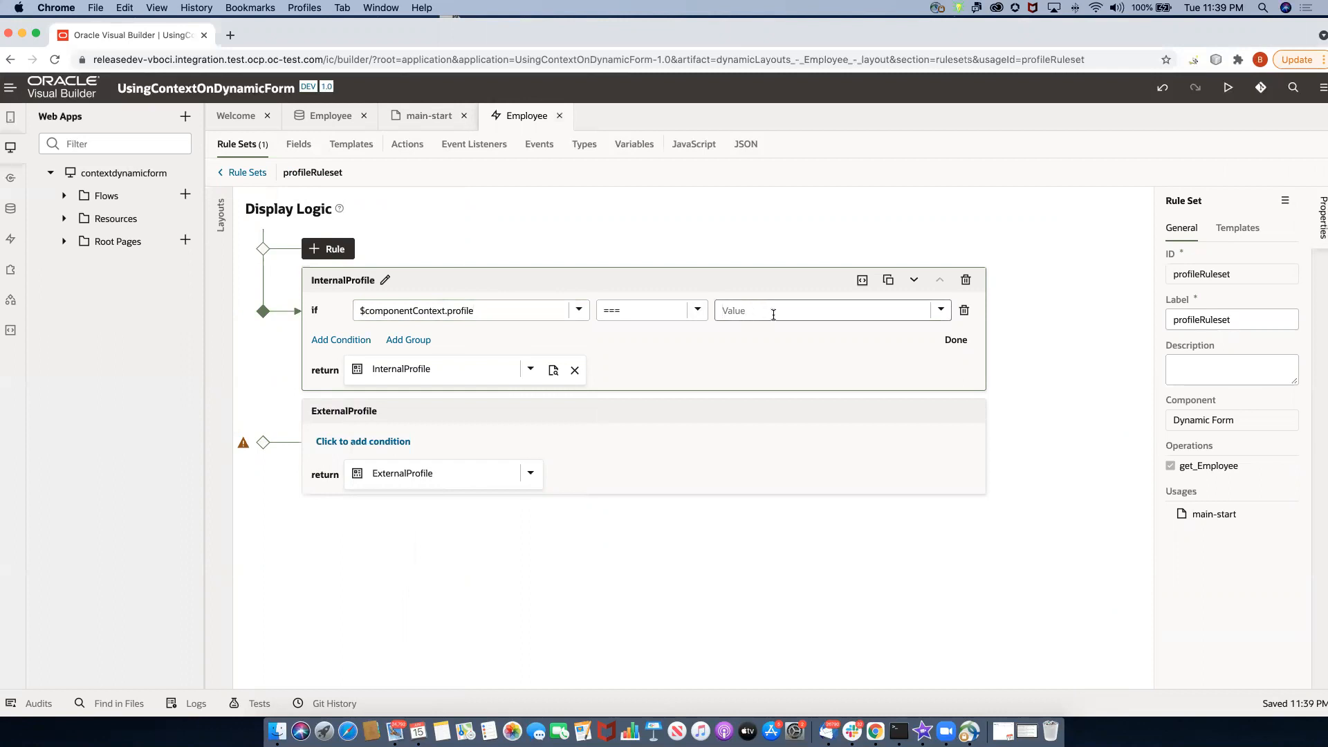
type("internal")
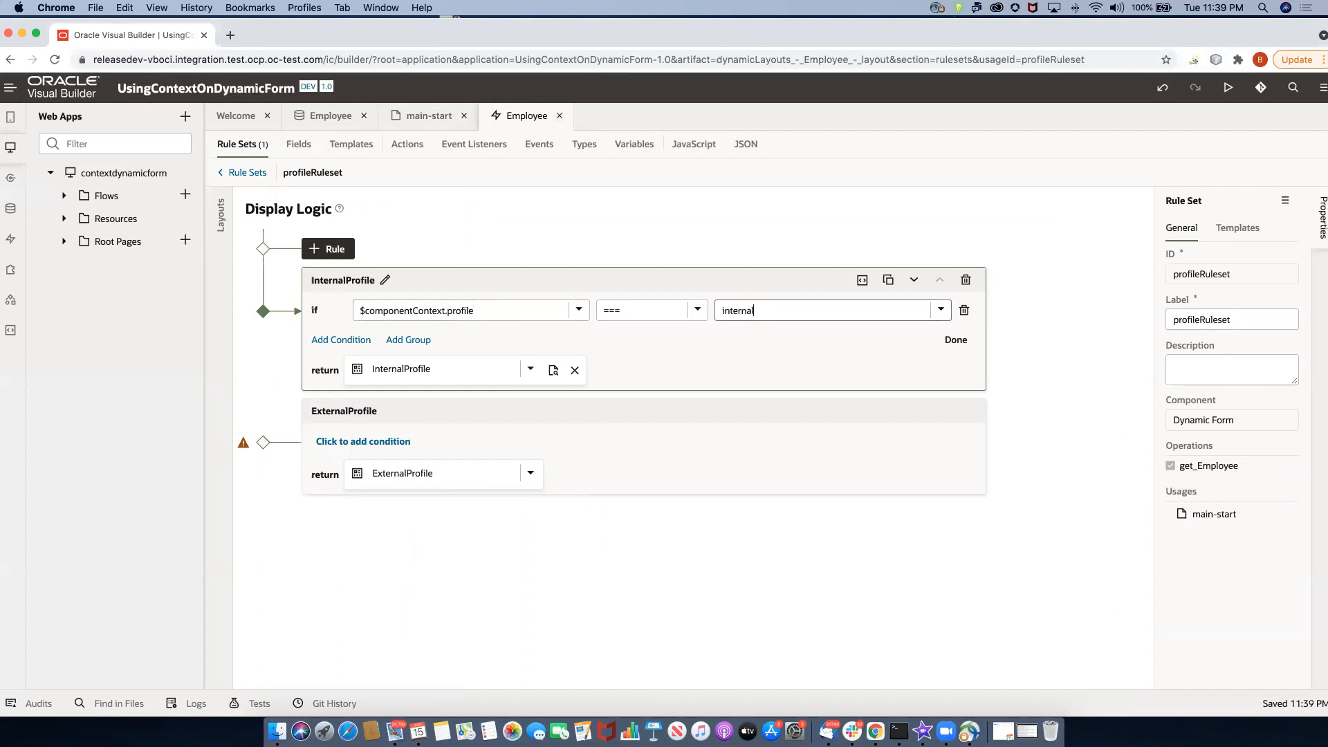
left_click(955, 339)
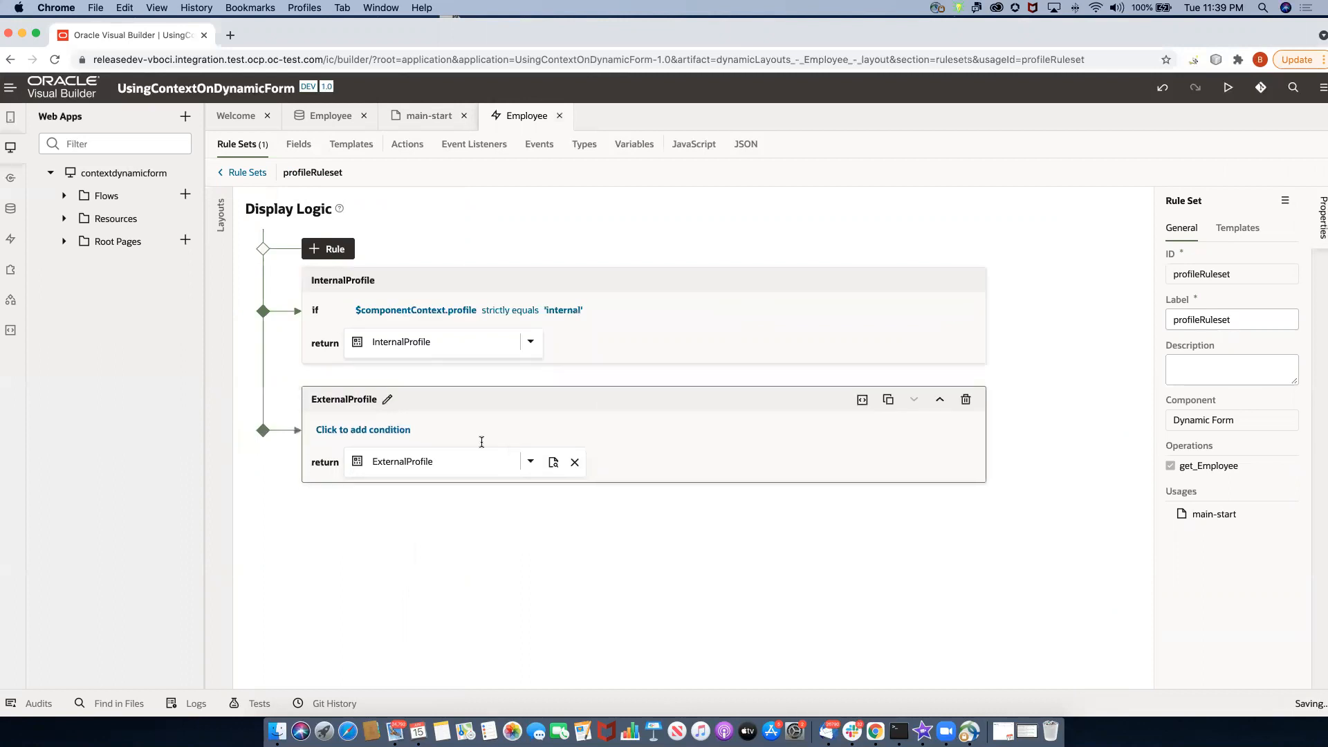
Give ExternalProfile the else-if condition $componentContext.profile === 'external'.
left_click(362, 429)
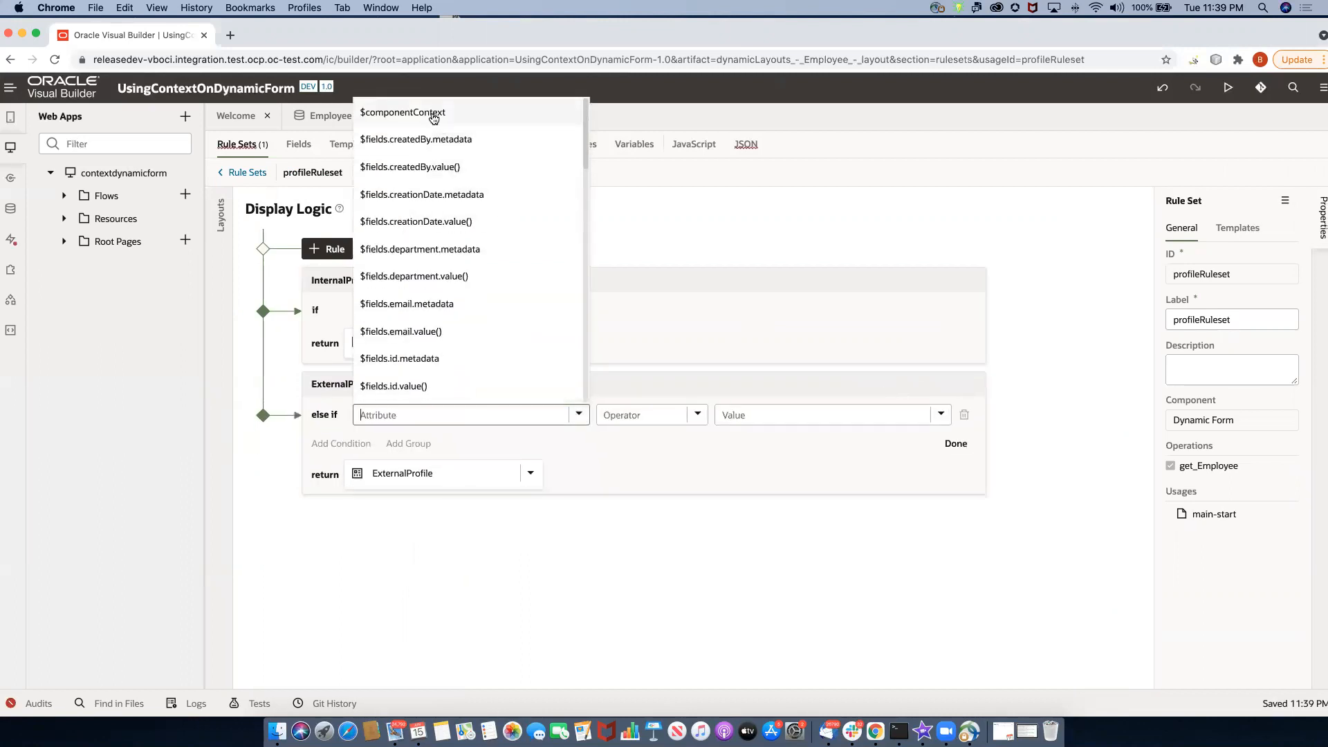
left_click(403, 112)
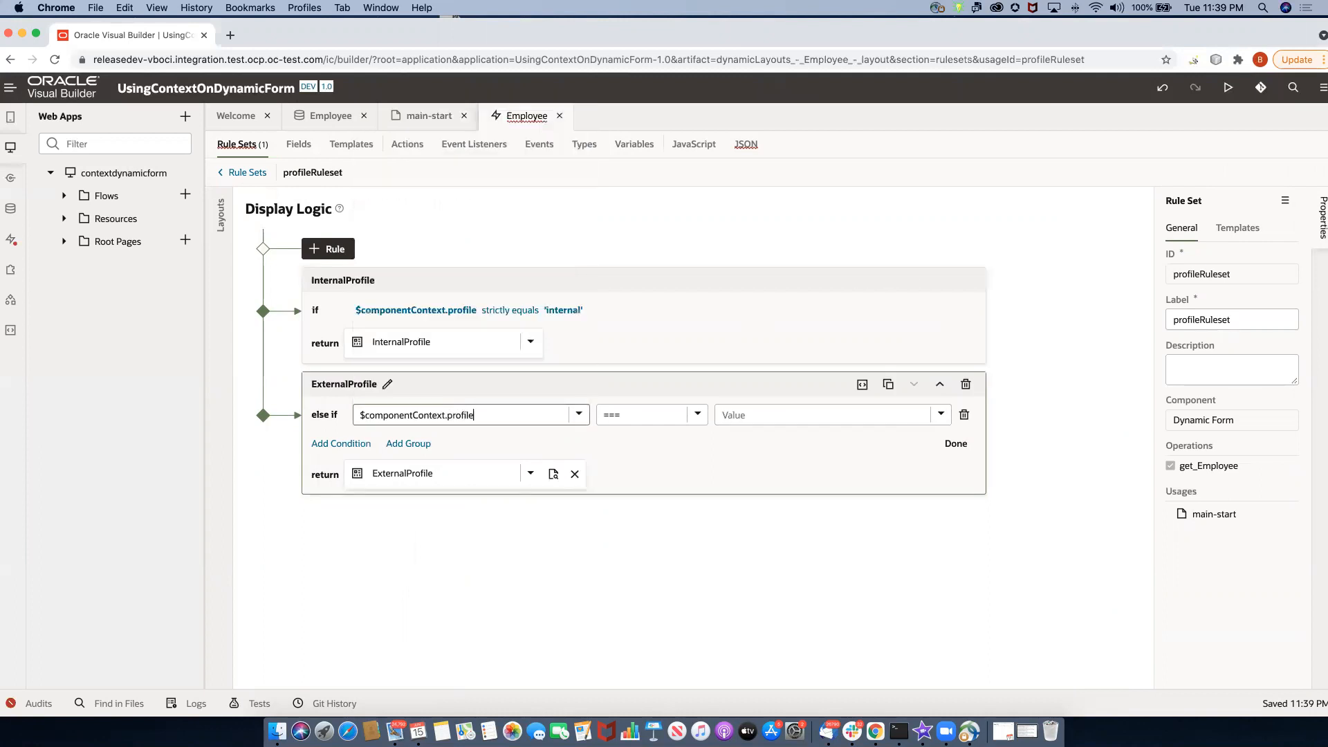
type("external")
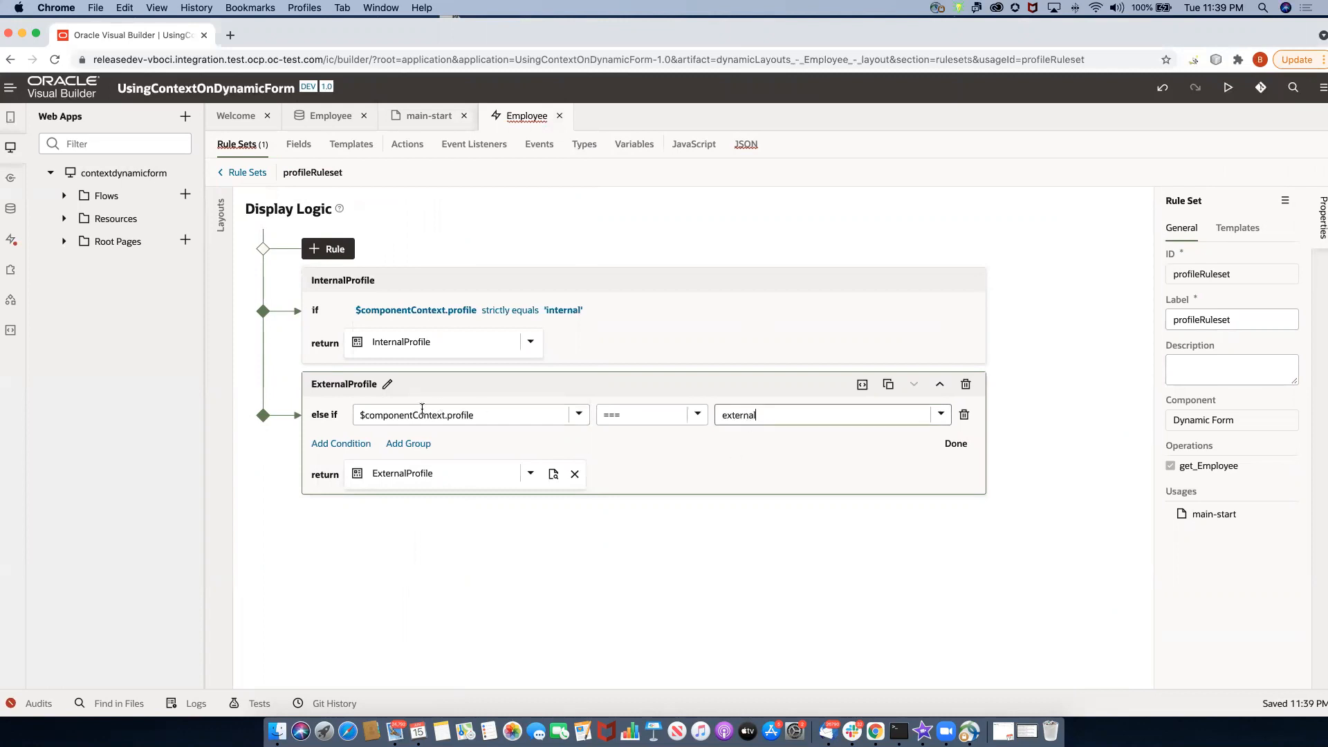
left_click(956, 444)
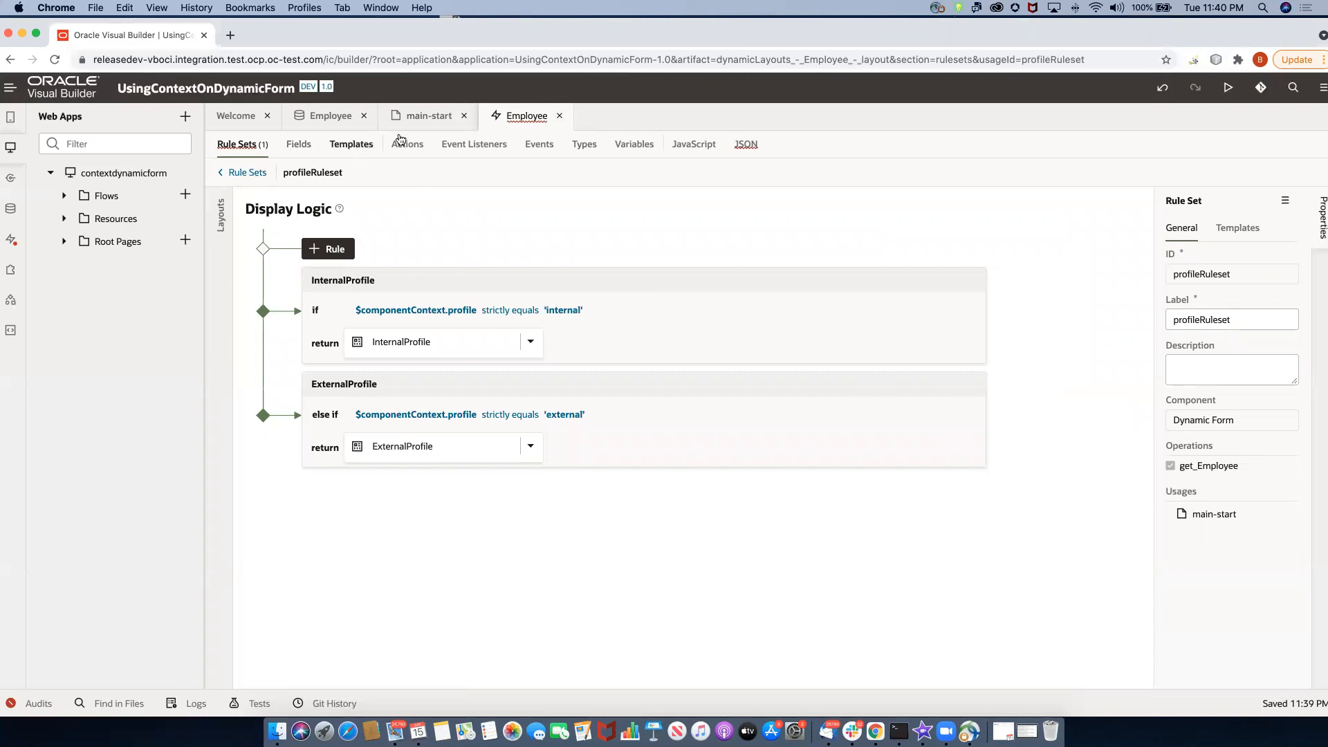
Select the Radio Button Set on main-start and show its empty Events list.
left_click(425, 116)
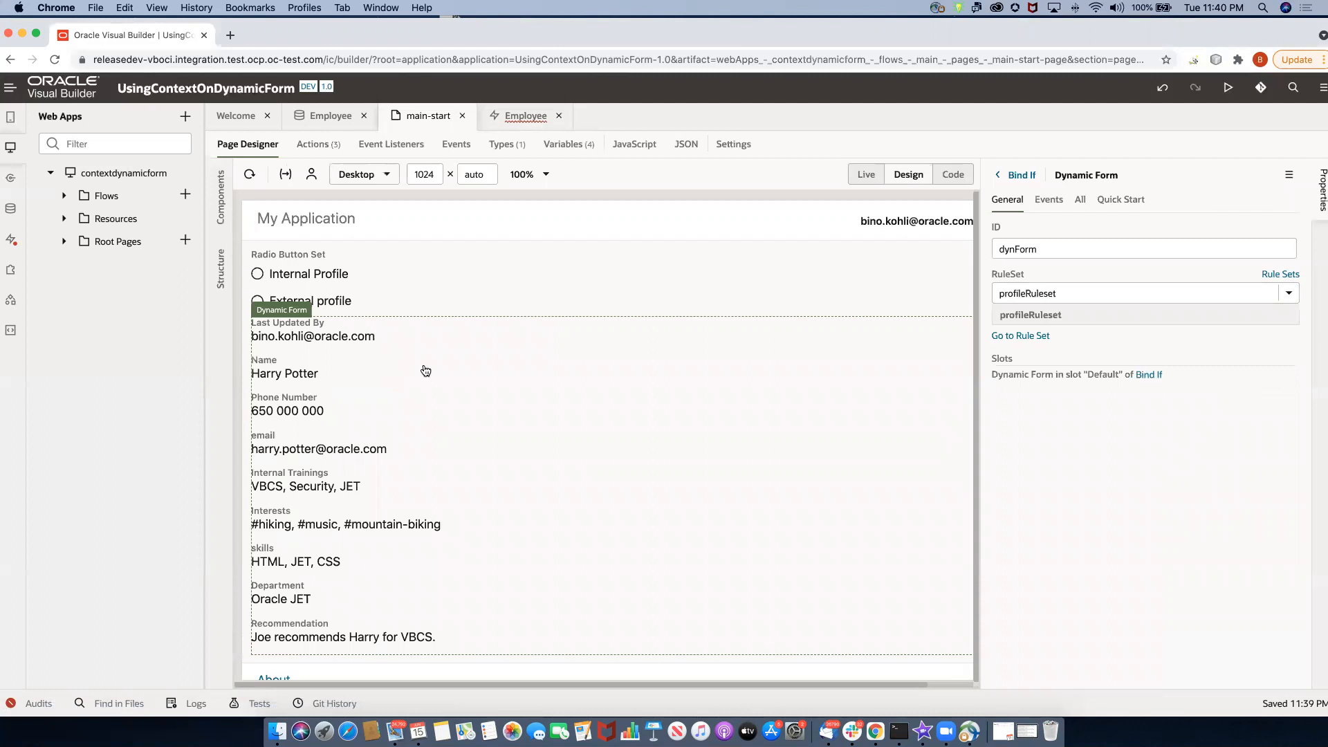
mouse_move(390, 346)
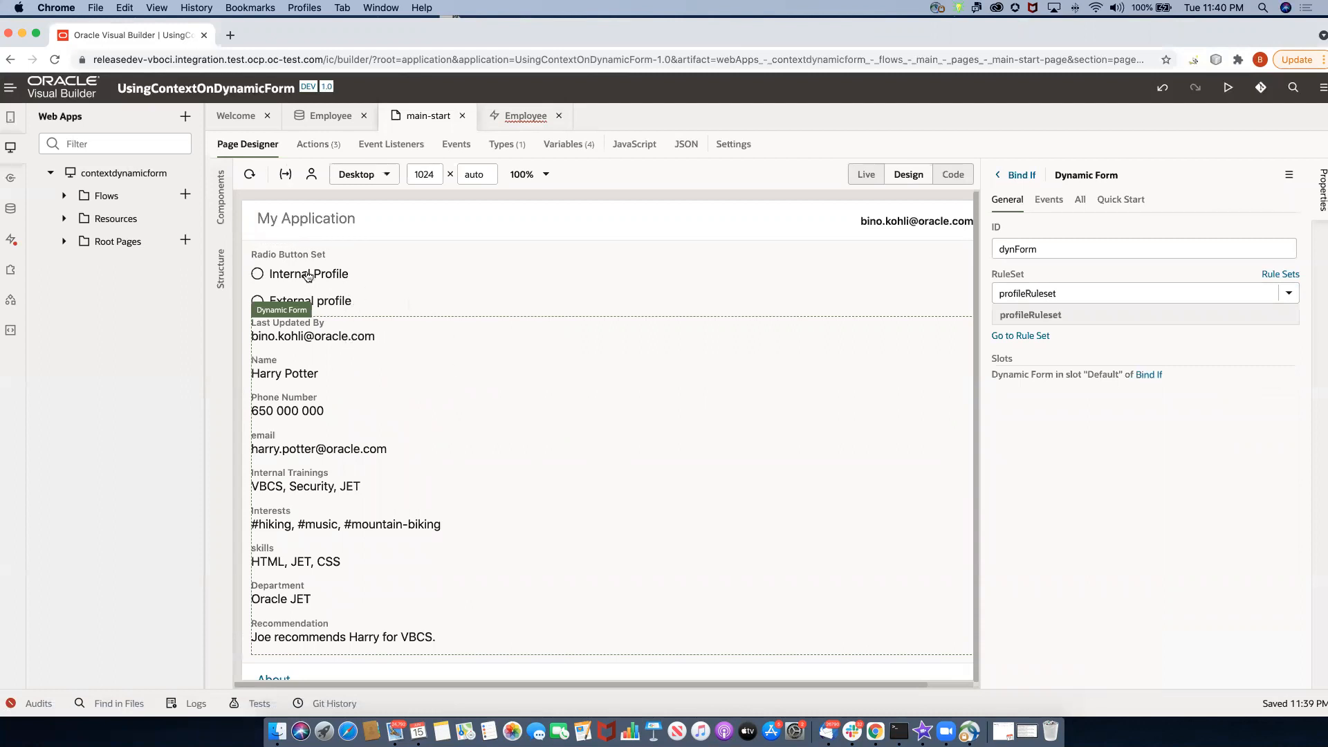
left_click(310, 274)
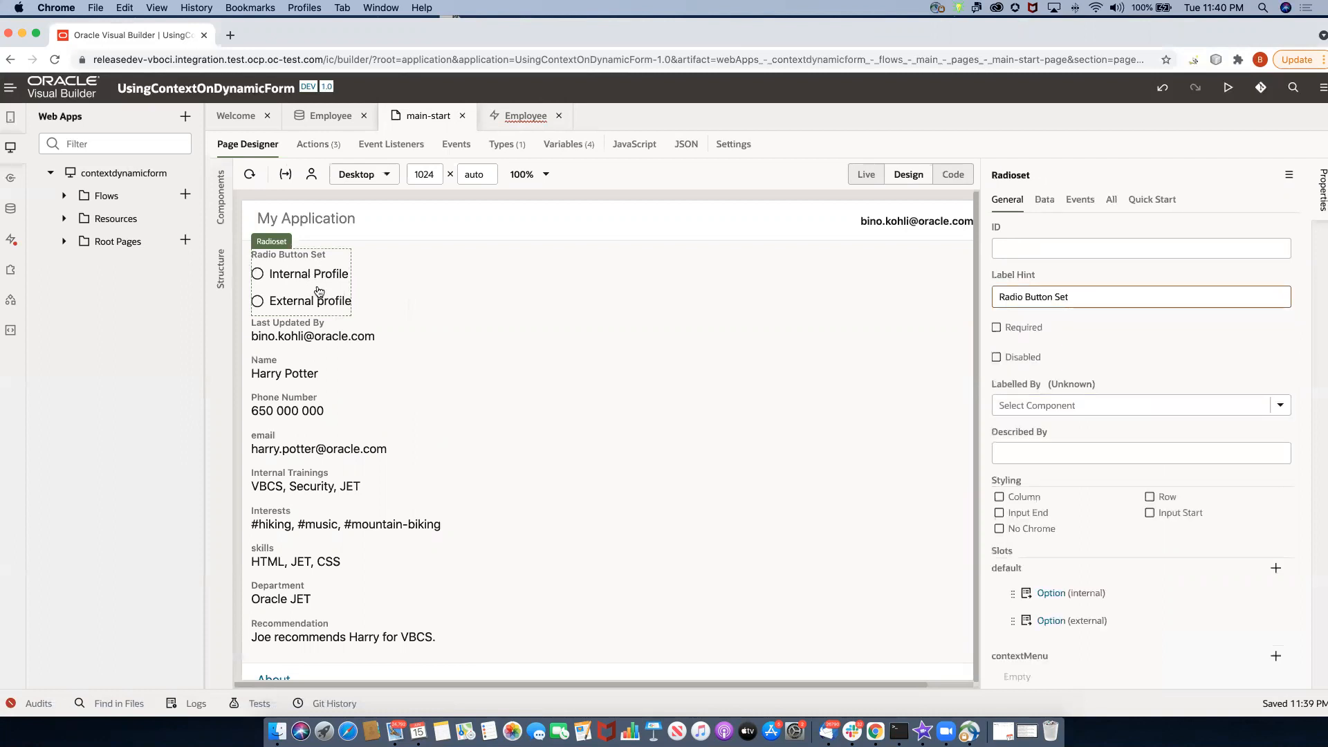
mouse_move(324, 297)
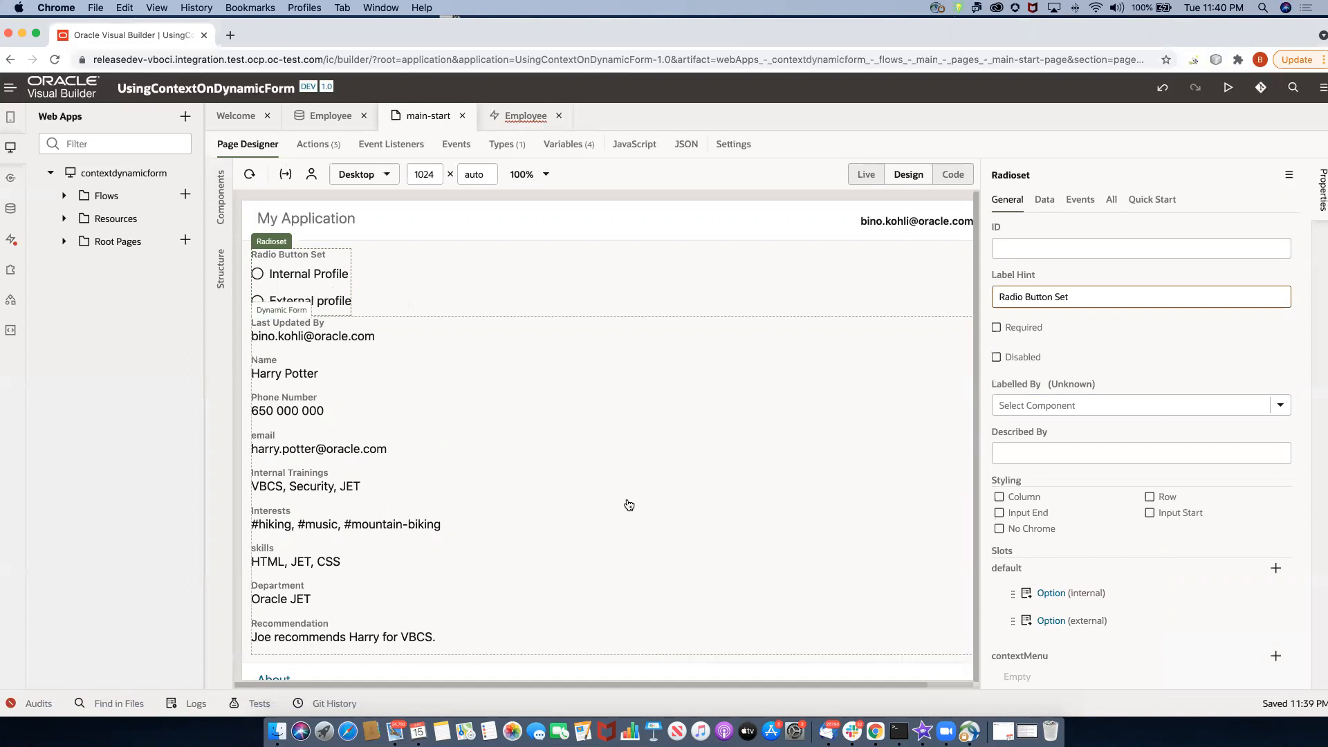
left_click(1080, 199)
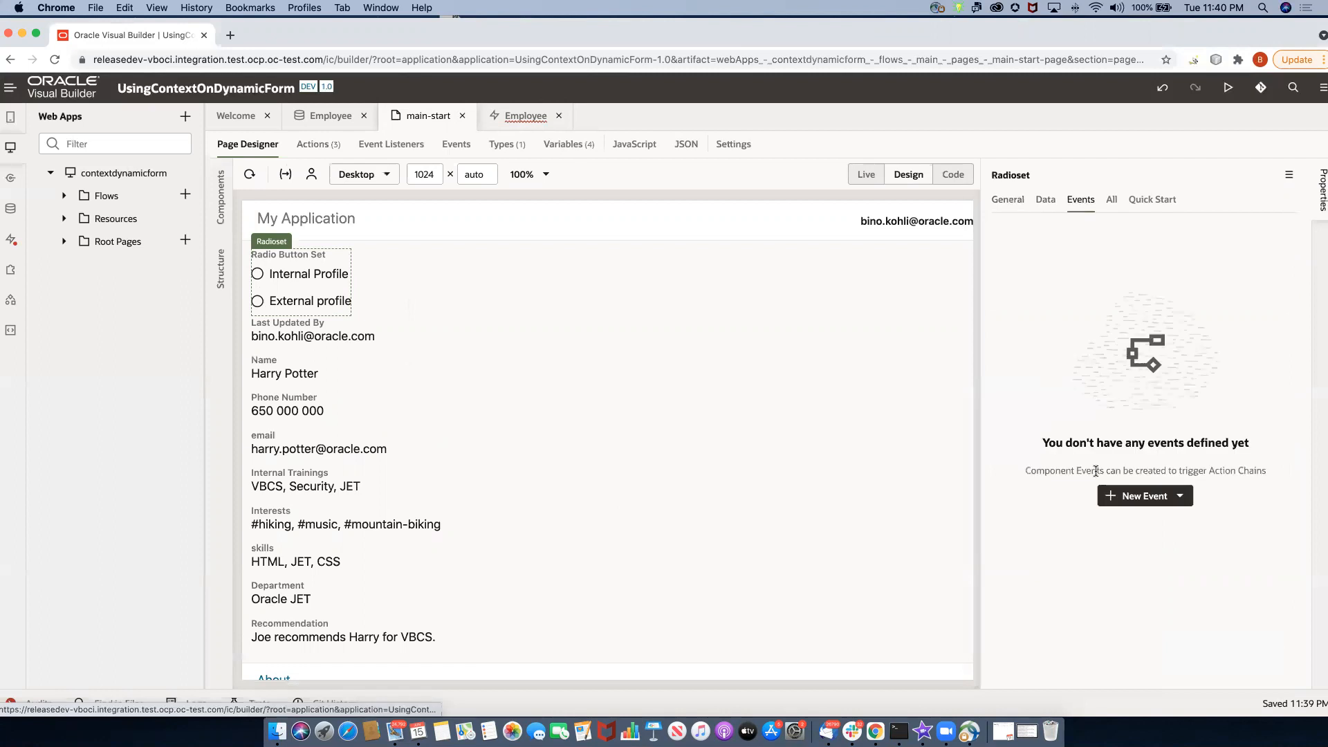
mouse_move(1179, 530)
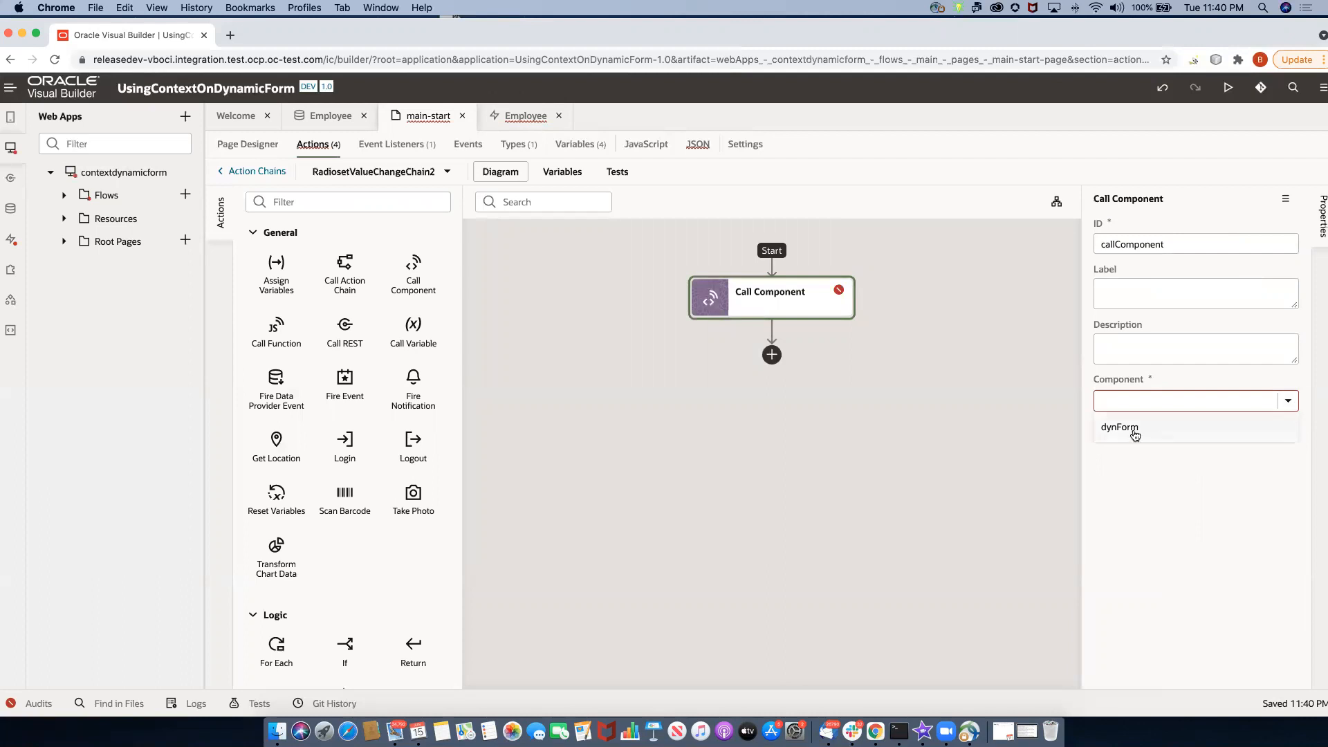
In the value-change action chain, call dynForm's refresh method, then return to Page Designer.
left_click(1119, 427)
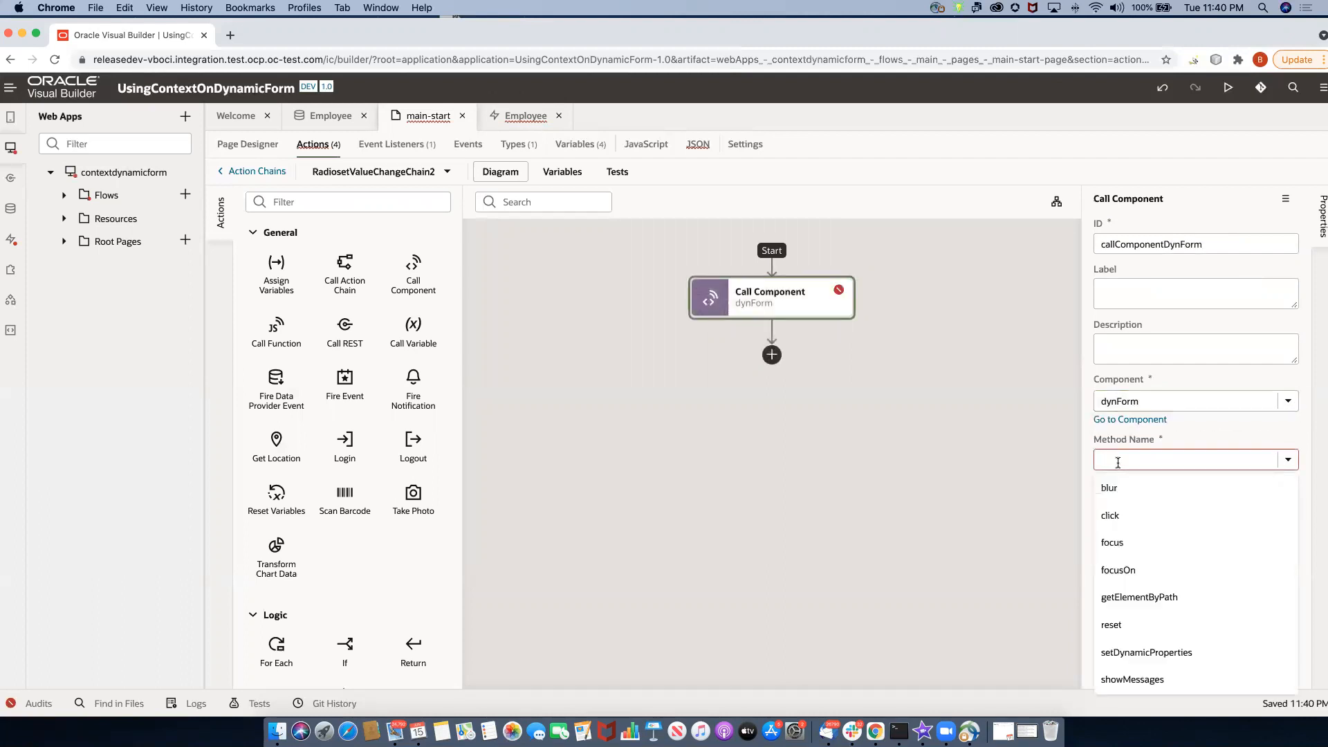
type("refresh")
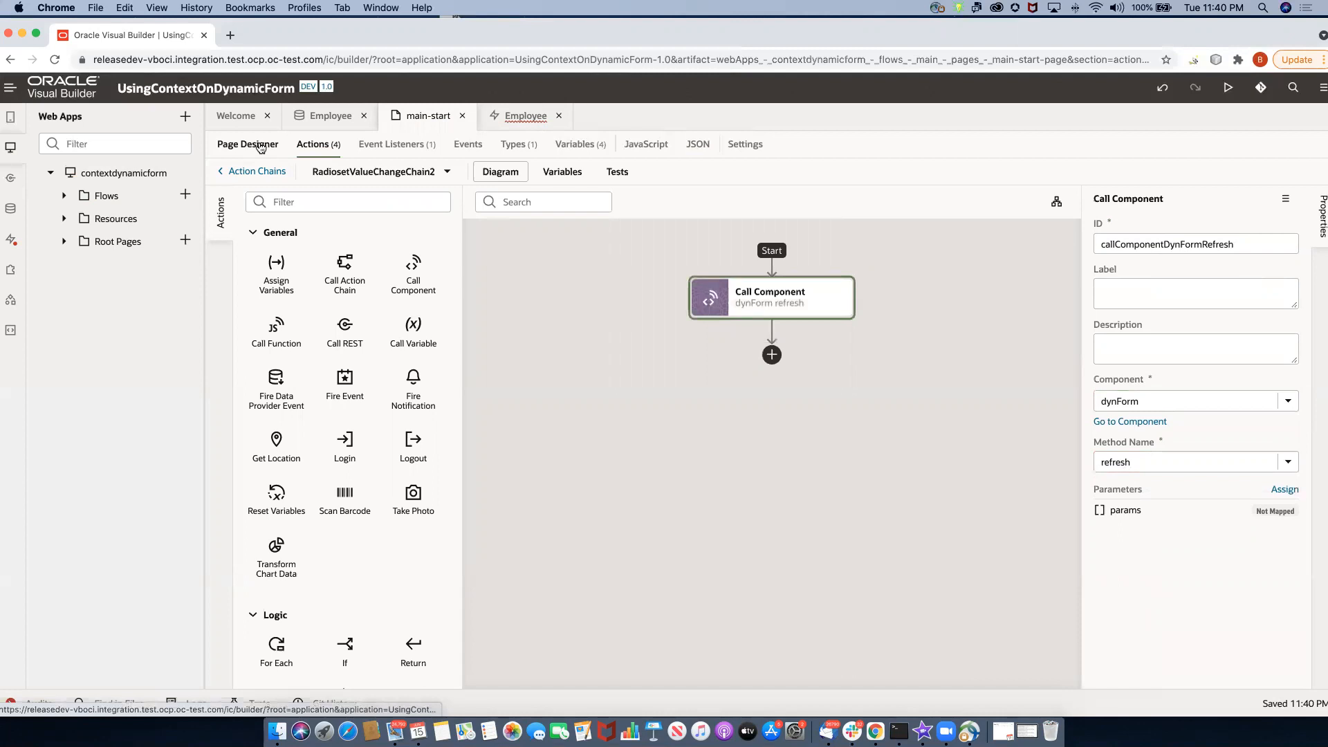
left_click(247, 144)
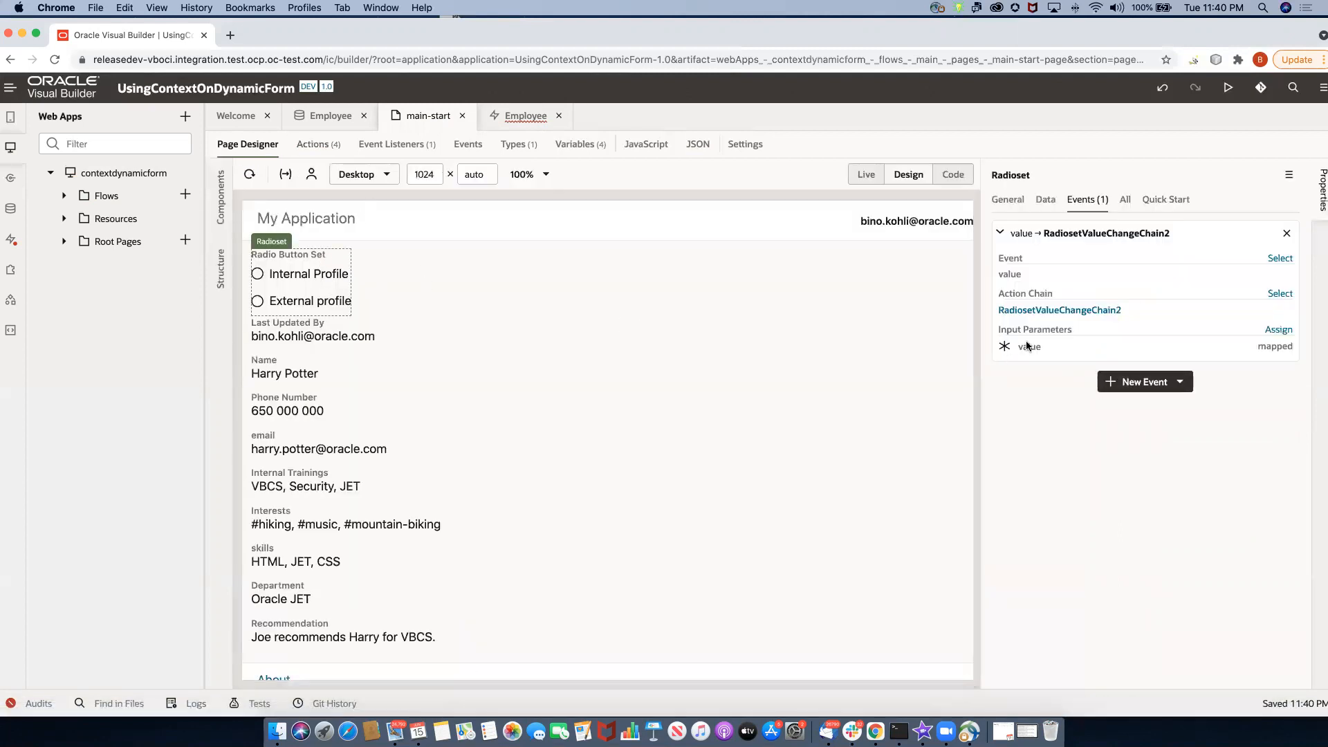
Bind the radio set's value to $variables.profileType.profile and switch to Live mode.
left_click(1126, 199)
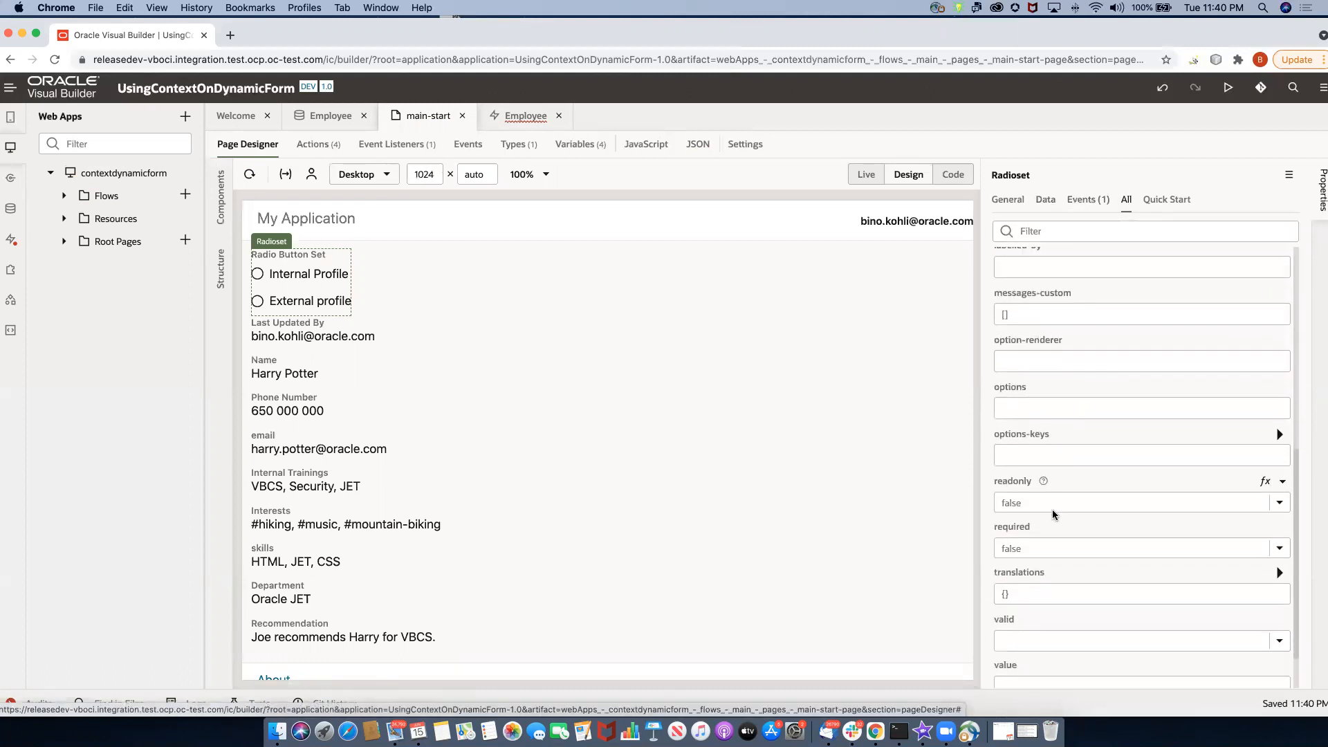
scroll("down", 3)
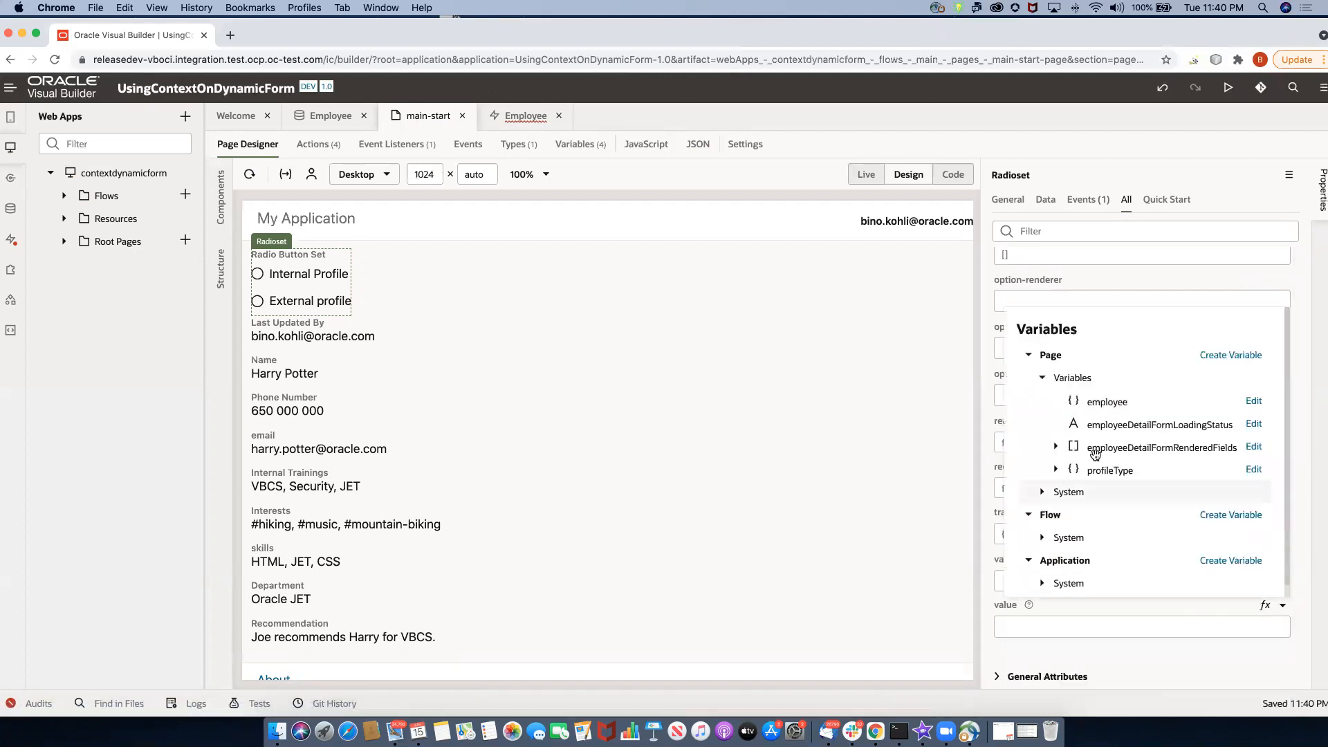
left_click(1055, 469)
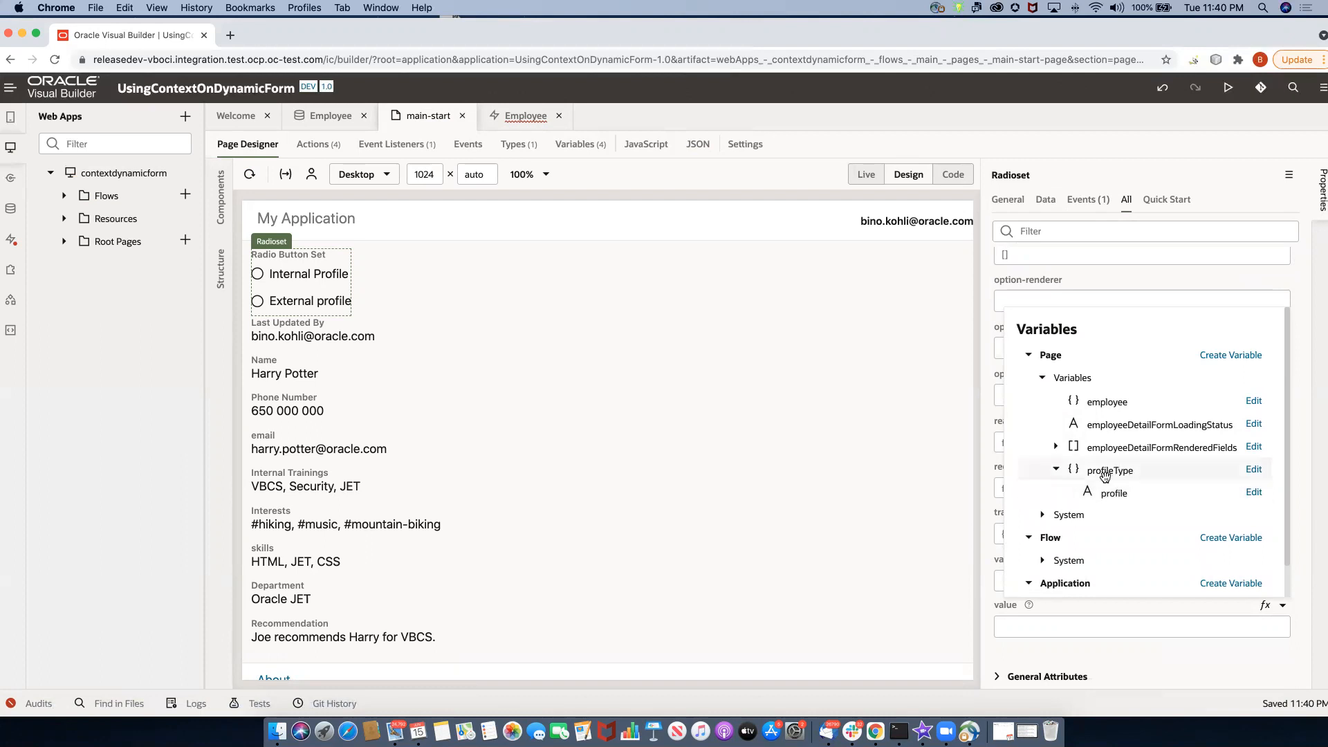
mouse_move(1120, 474)
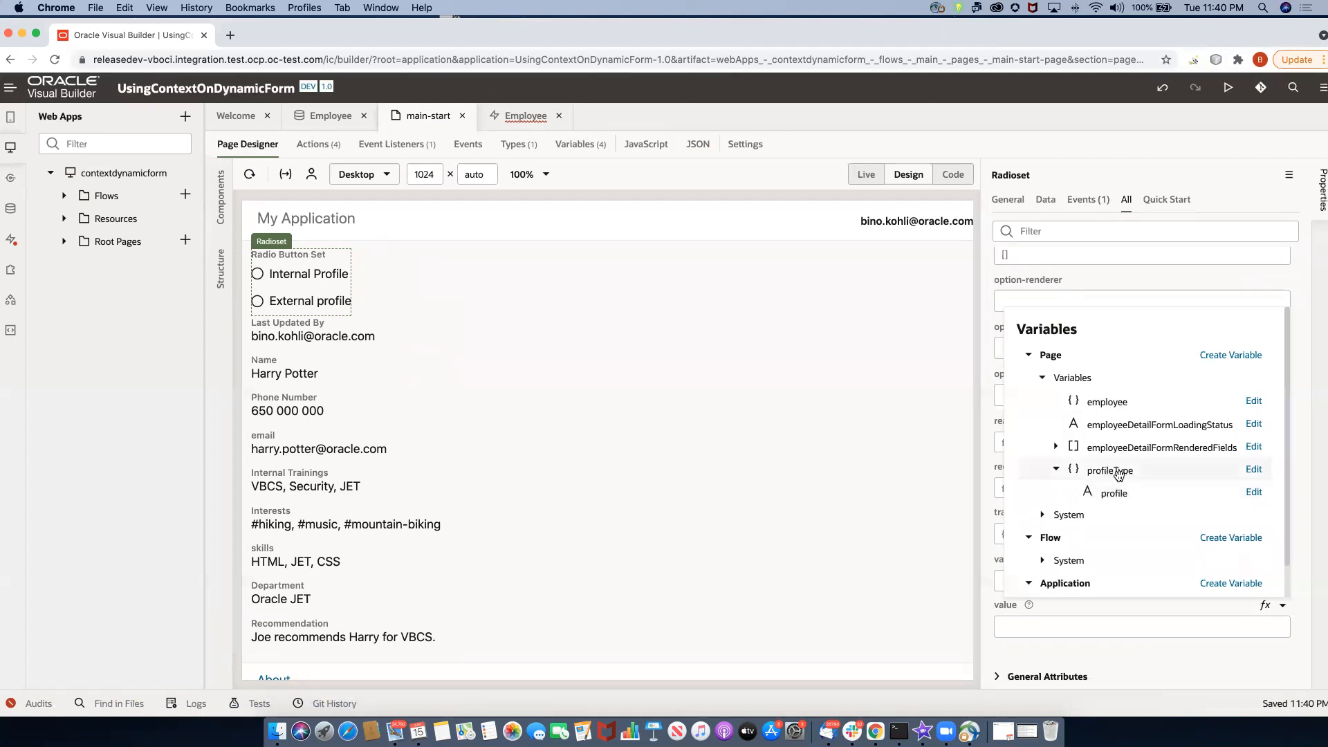
mouse_move(1113, 493)
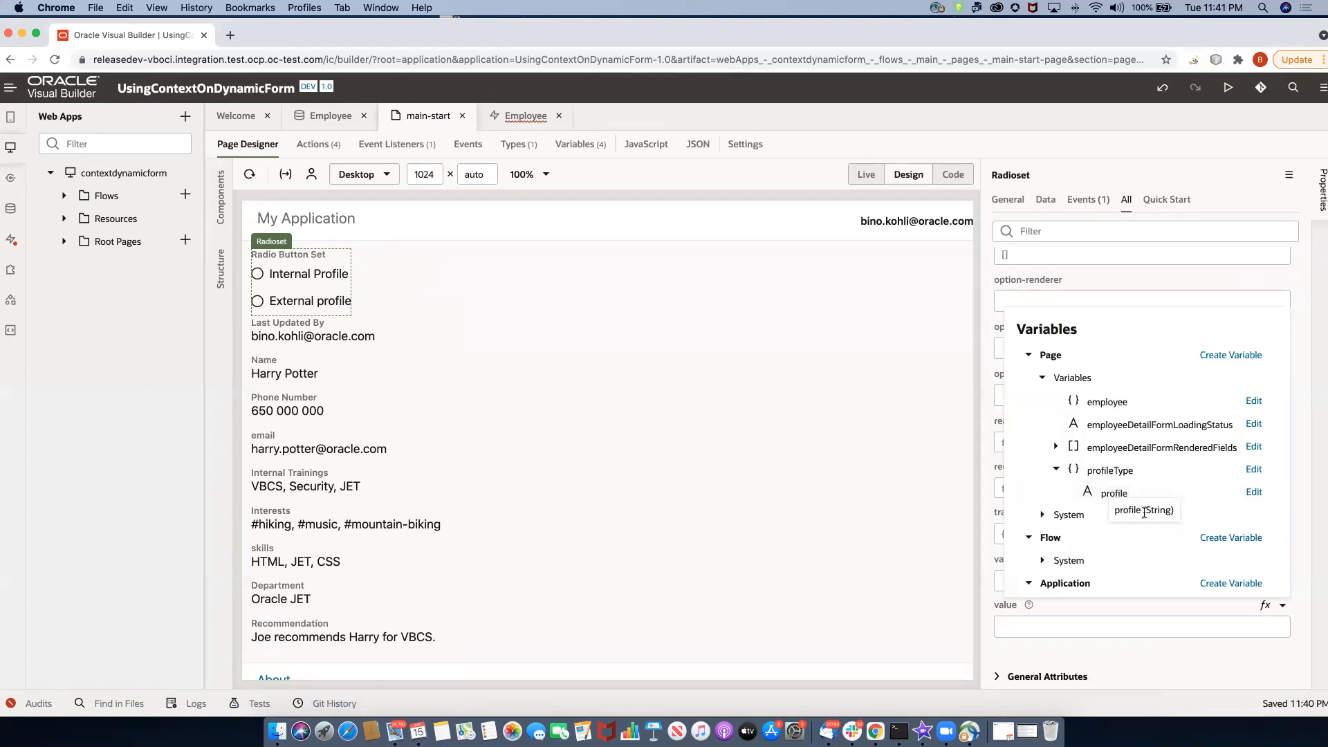
left_click(1114, 493)
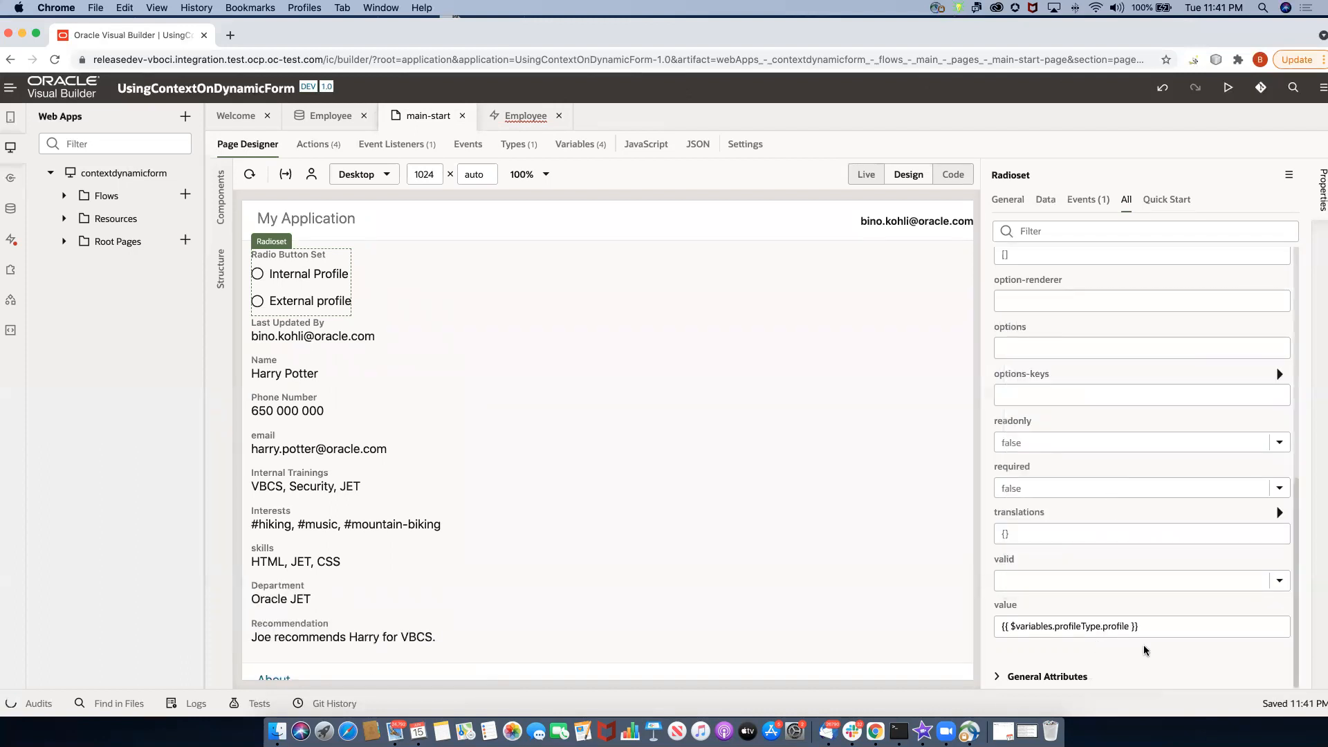
left_click(866, 174)
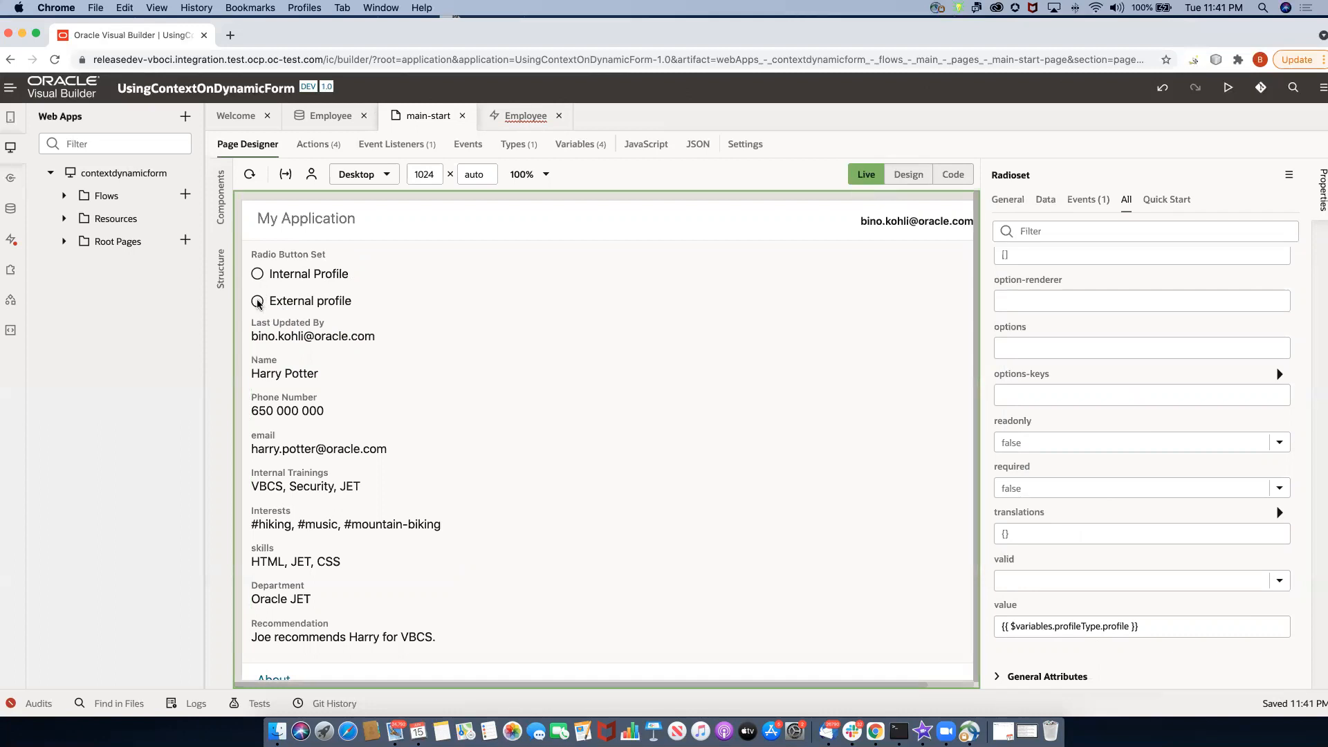
Choose External profile, then Internal Profile, checking the form's fields switch accordingly.
left_click(257, 301)
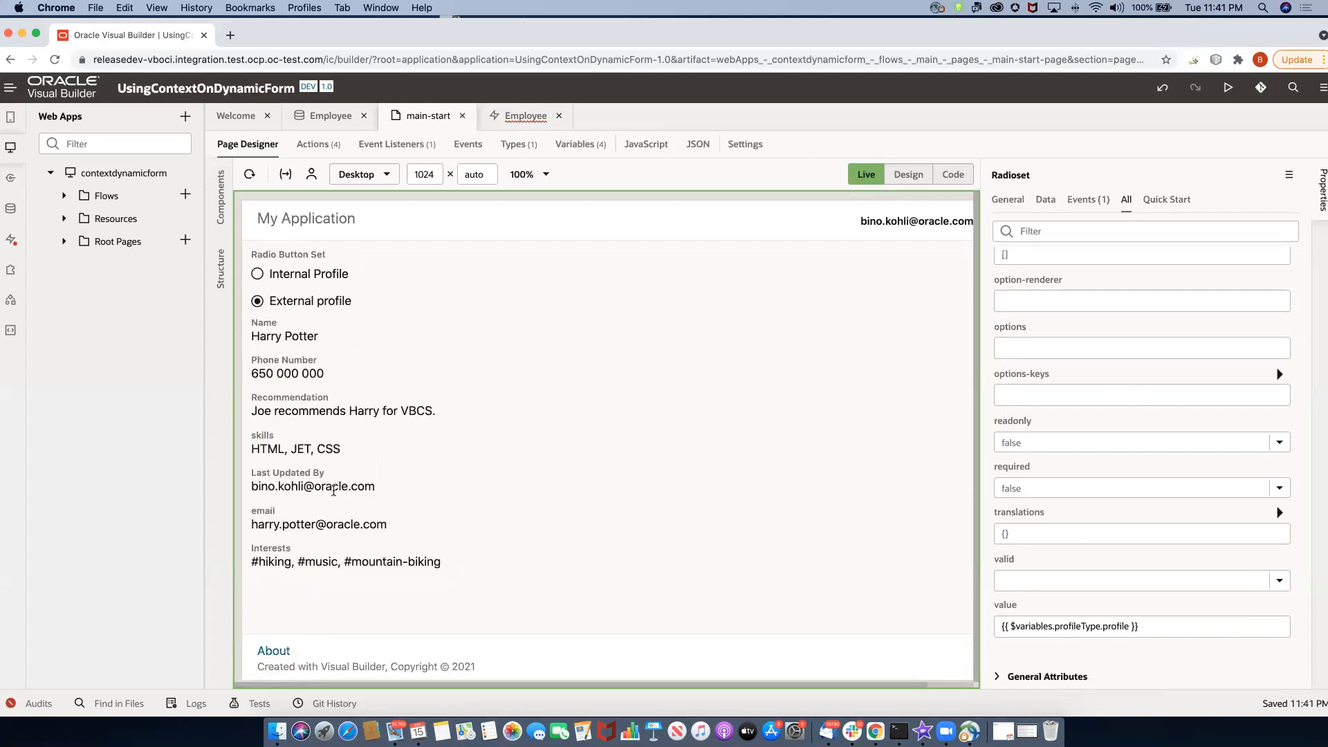
mouse_move(324, 468)
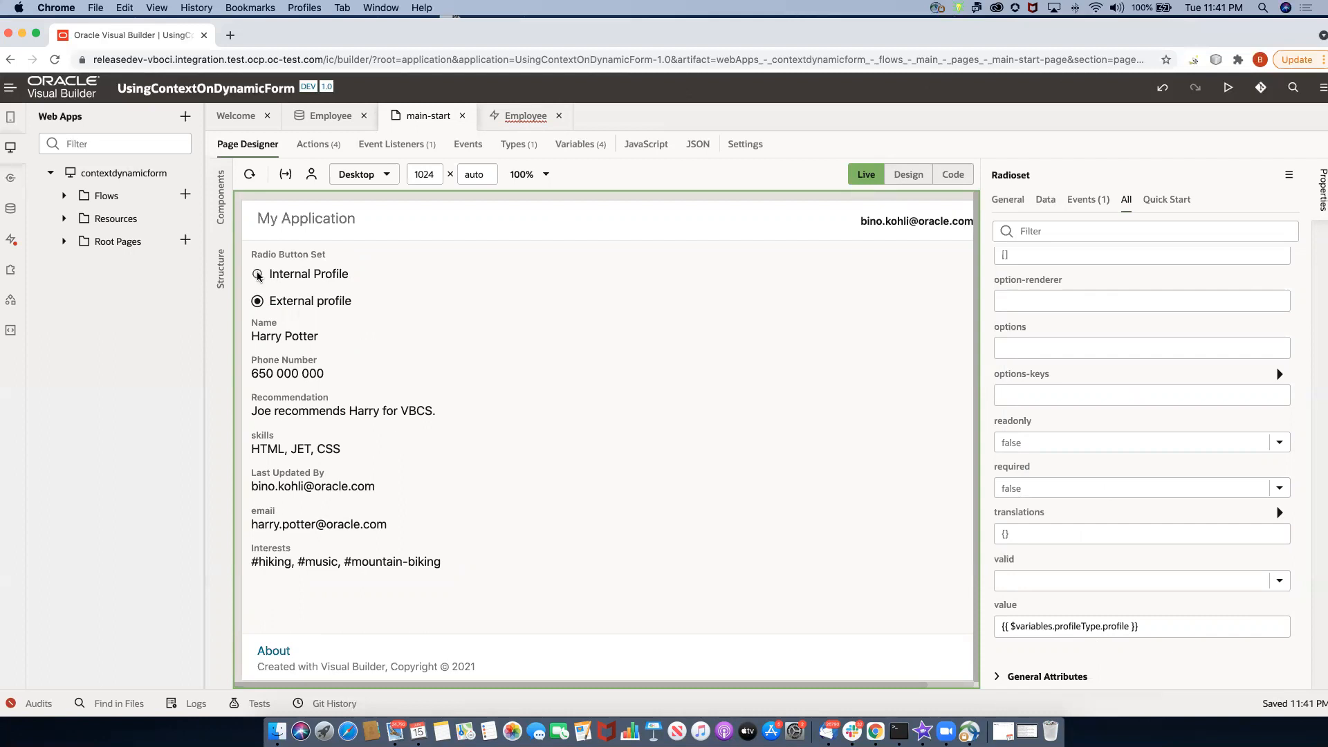
left_click(257, 274)
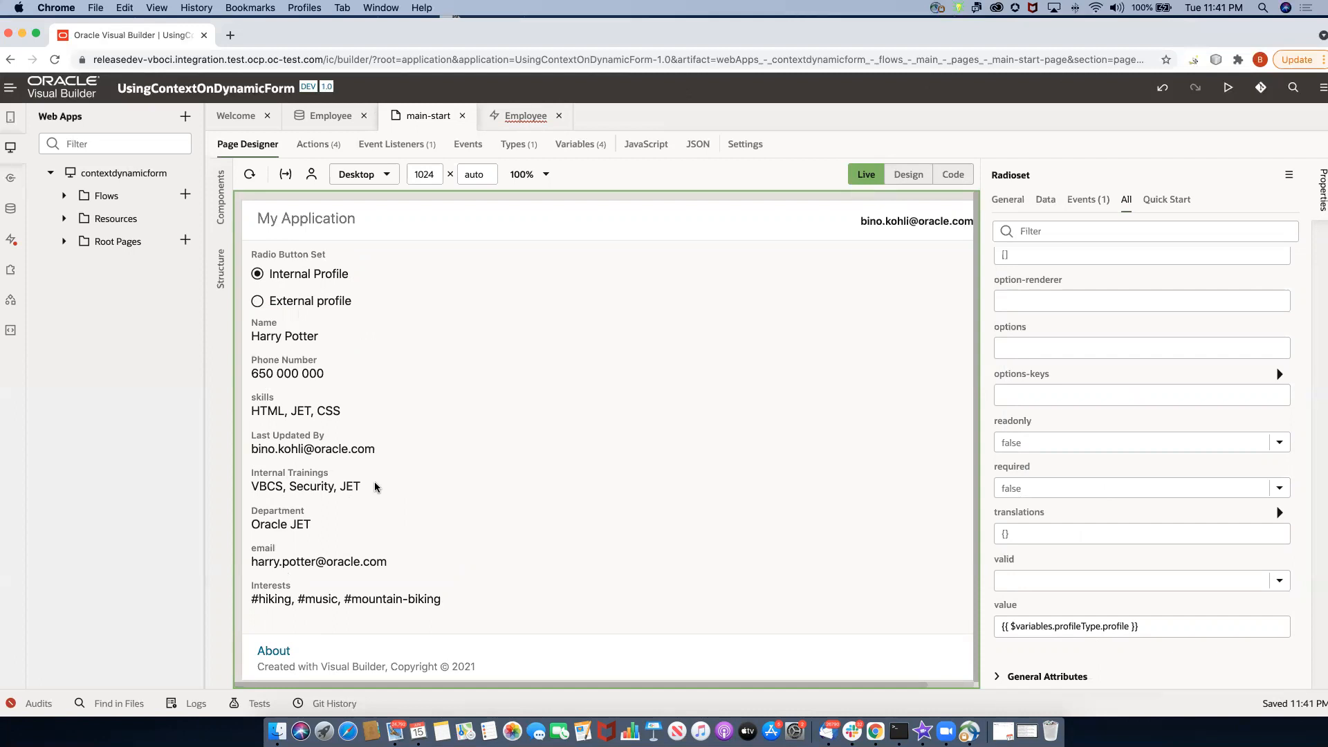
mouse_move(943, 193)
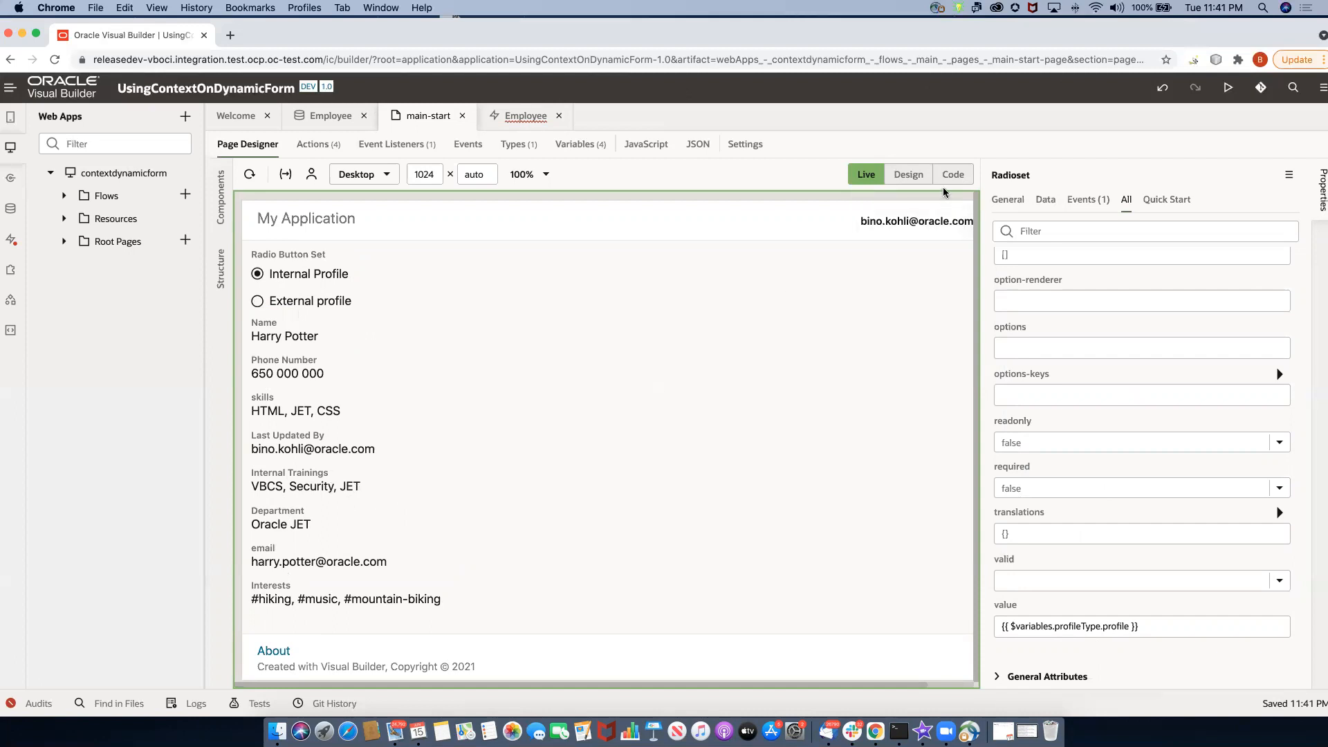